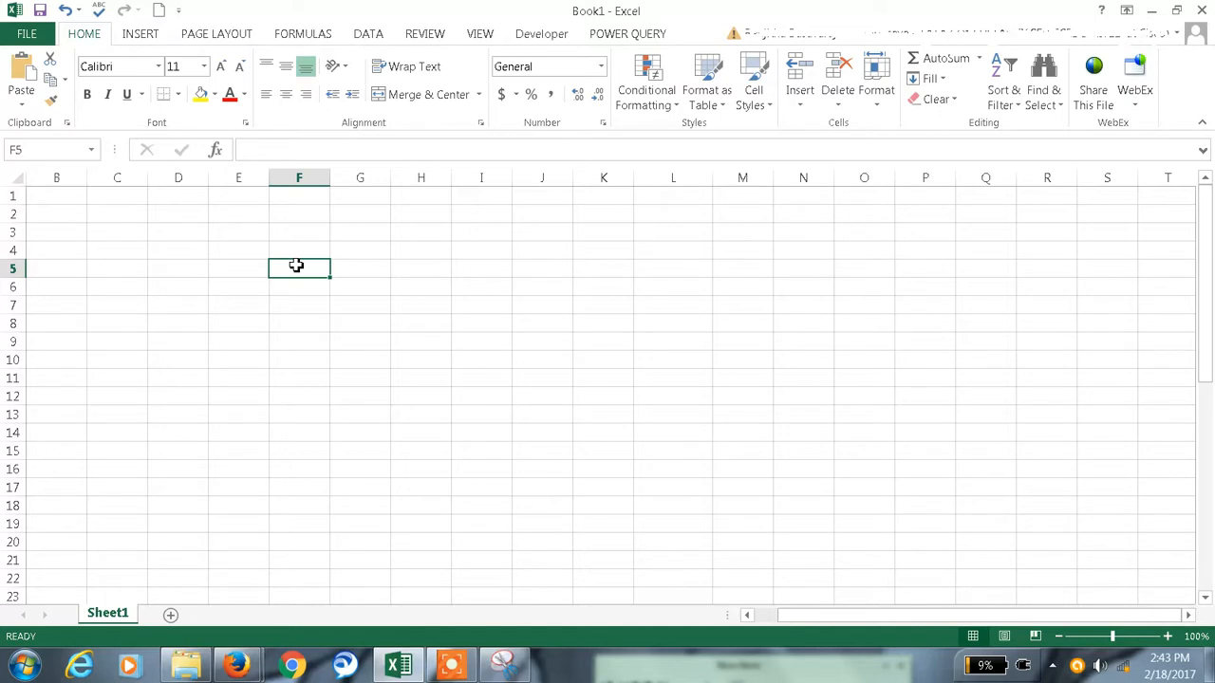
Step: Enter labels percentile, quartile, rank in E5:E7 and values 1–6 in I4:I9
left_click(239, 270)
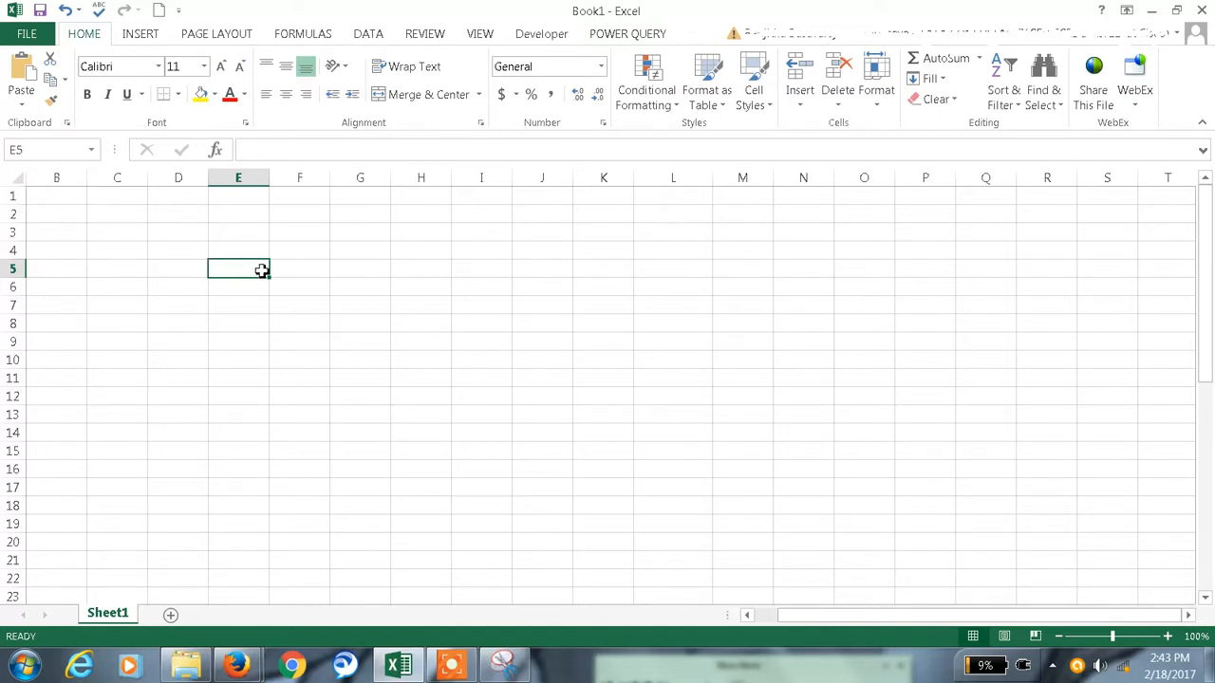
type("percentile")
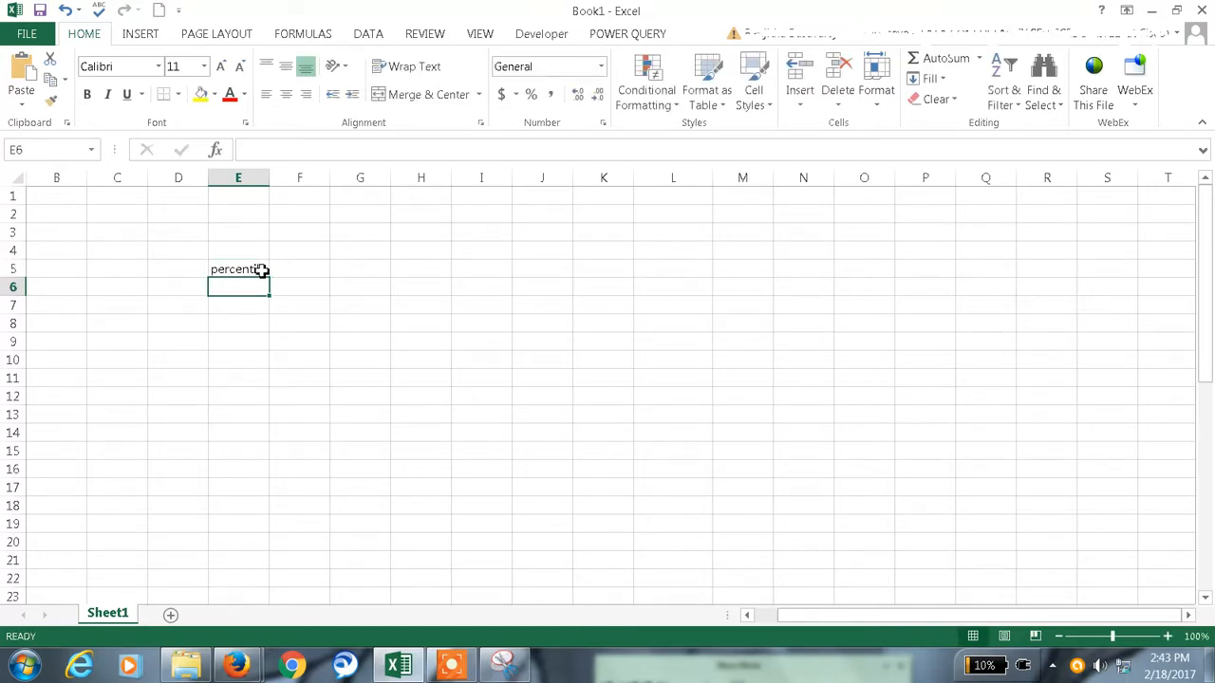
type("quar")
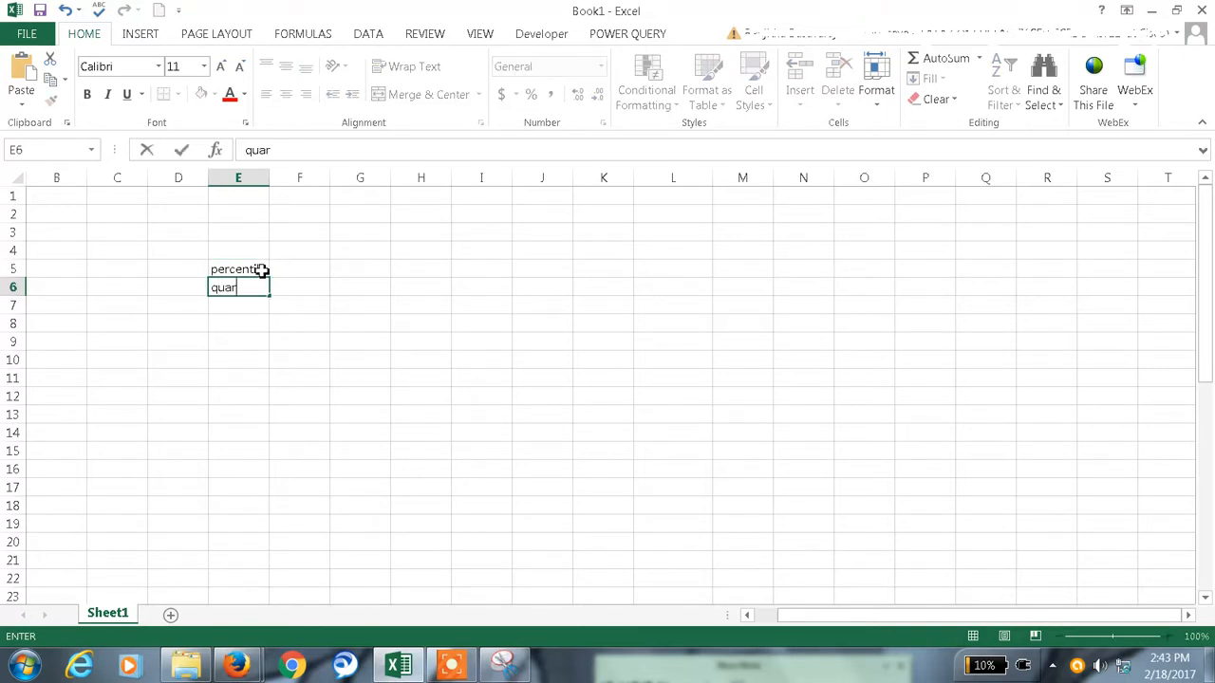
key("Return")
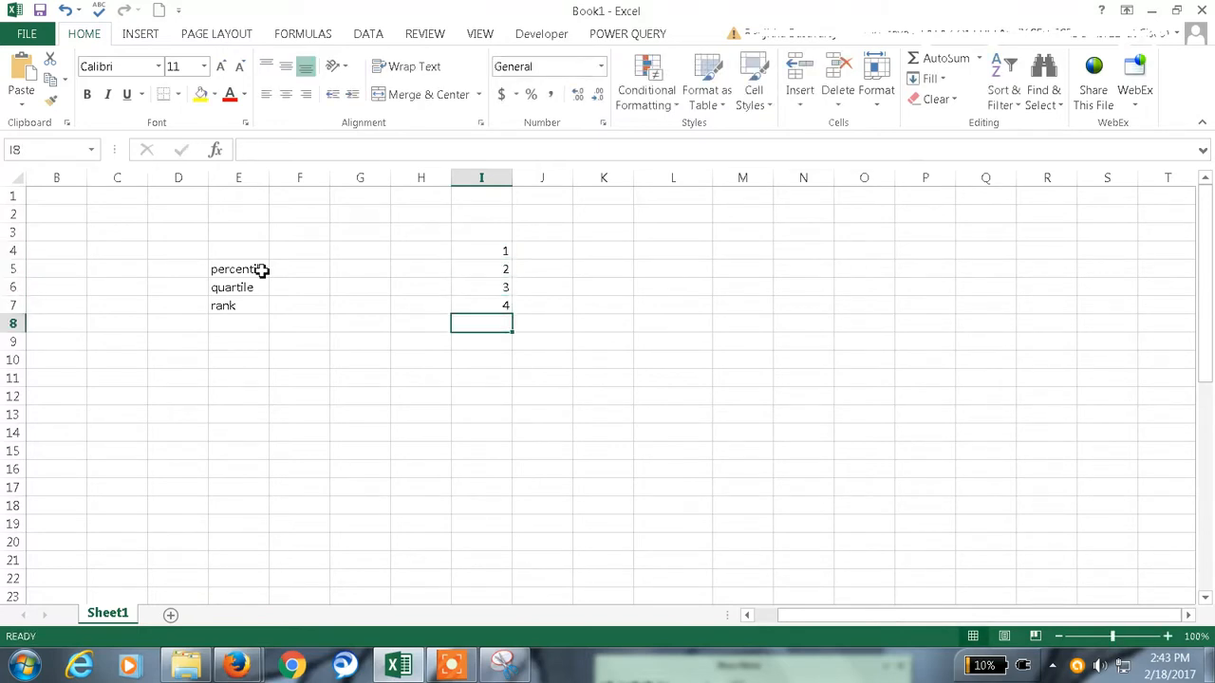
type("6")
left_click(482, 378)
type("=")
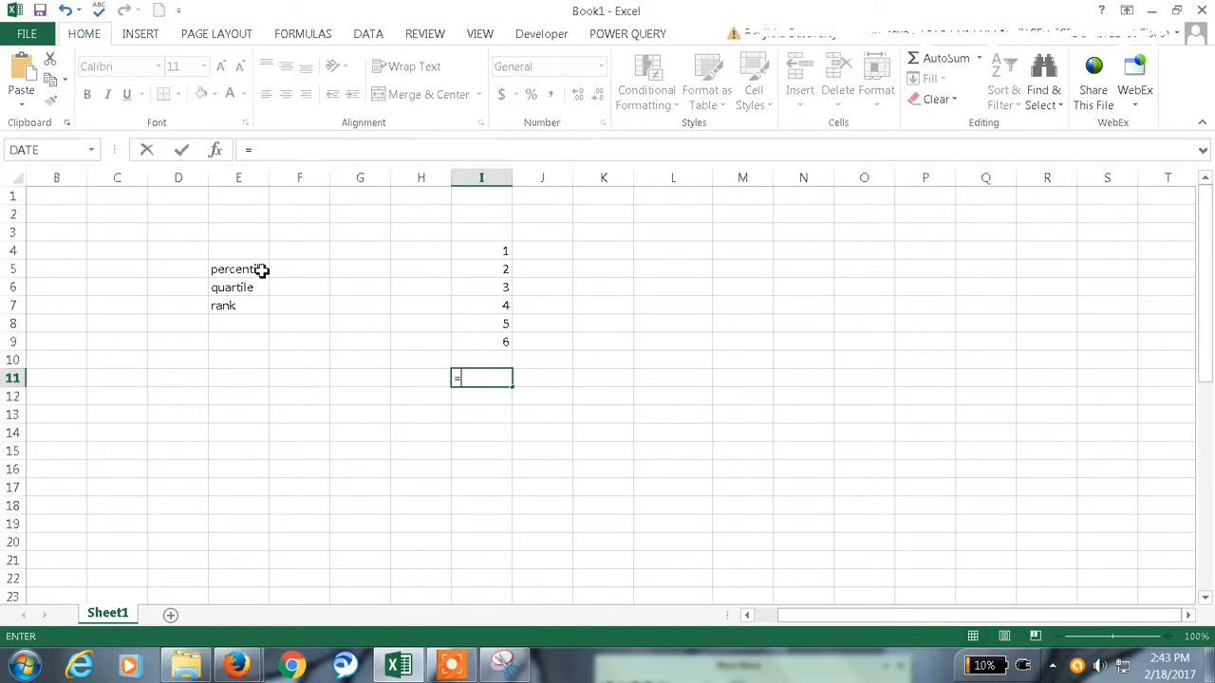
Step: Start typing =perce in I11 to pick the PERCENTILE function
type("per")
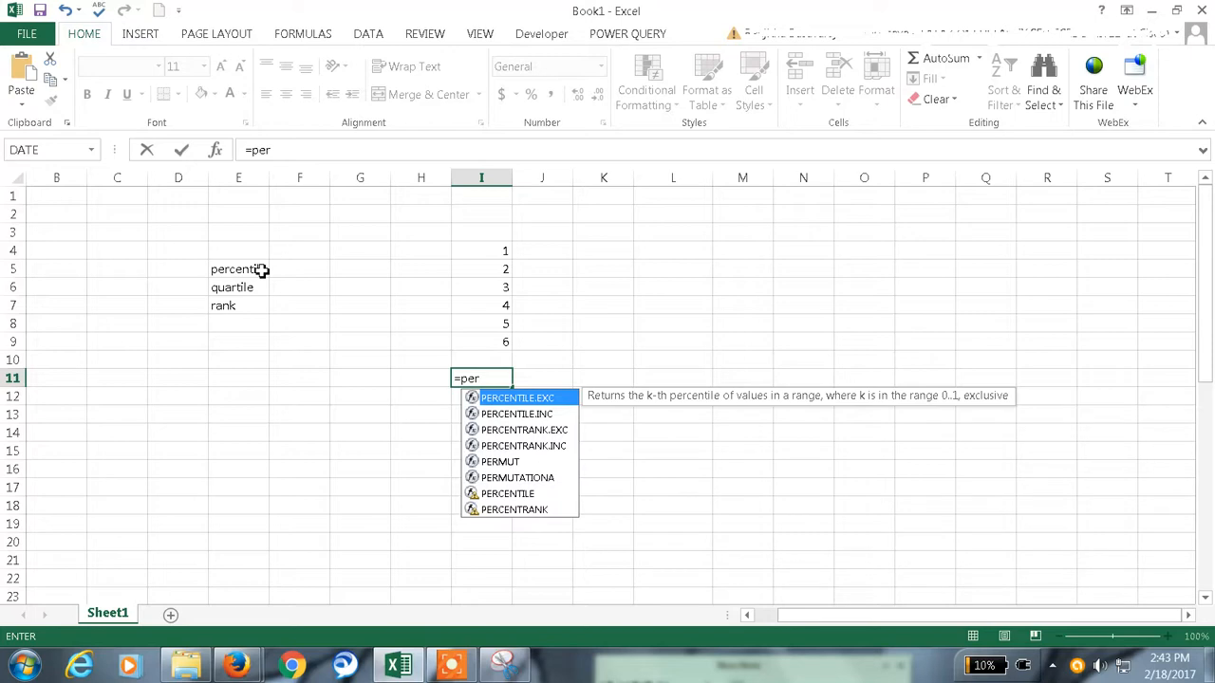
type("ce")
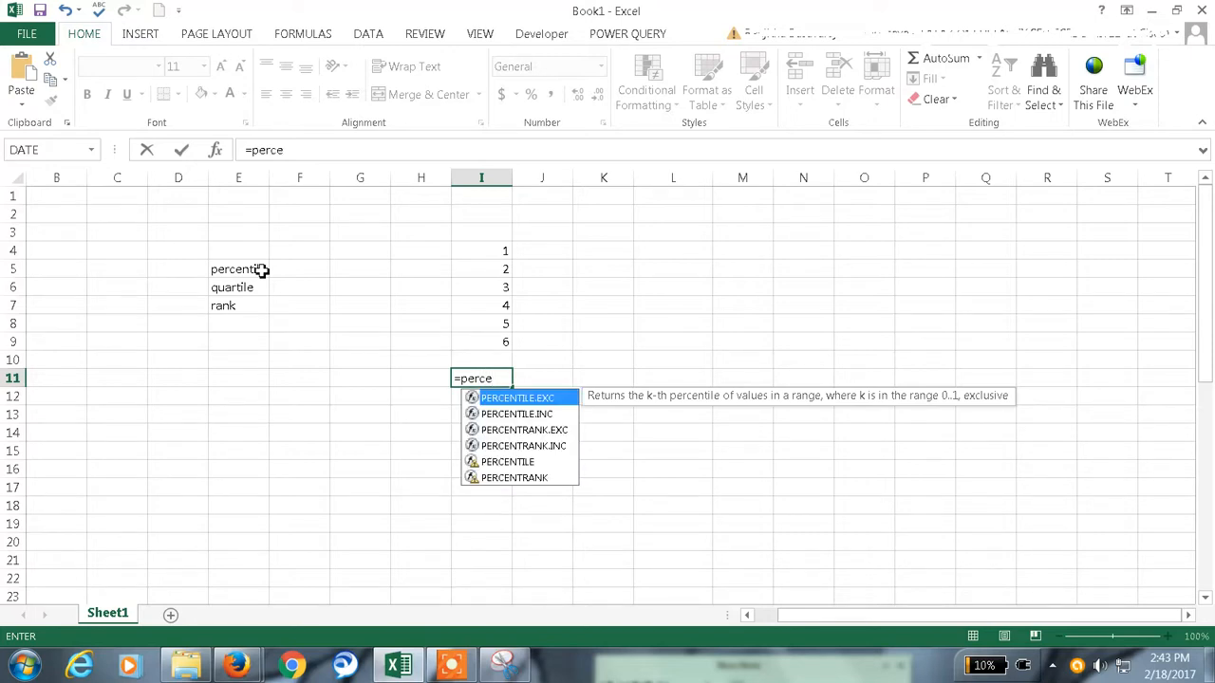
mouse_move(349, 406)
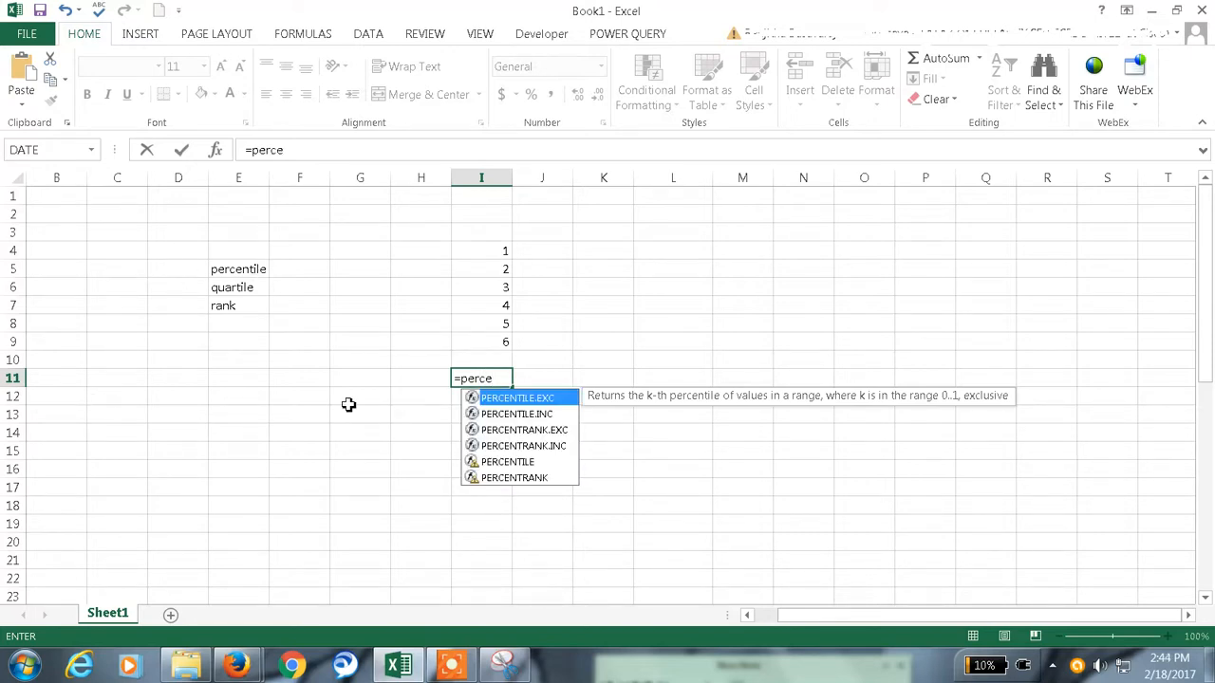
mouse_move(539, 408)
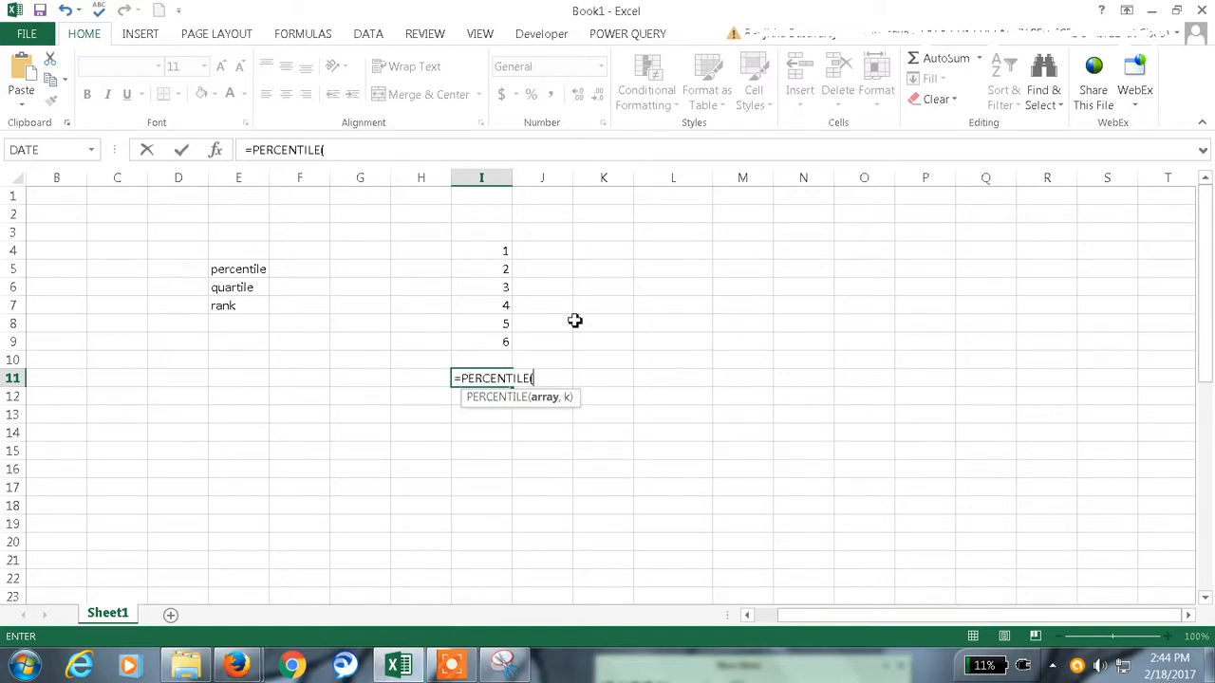
Step: Complete PERCENTILE over I4:I9 with k of 3, which returns #NUM!
left_click_drag(482, 251, 482, 342)
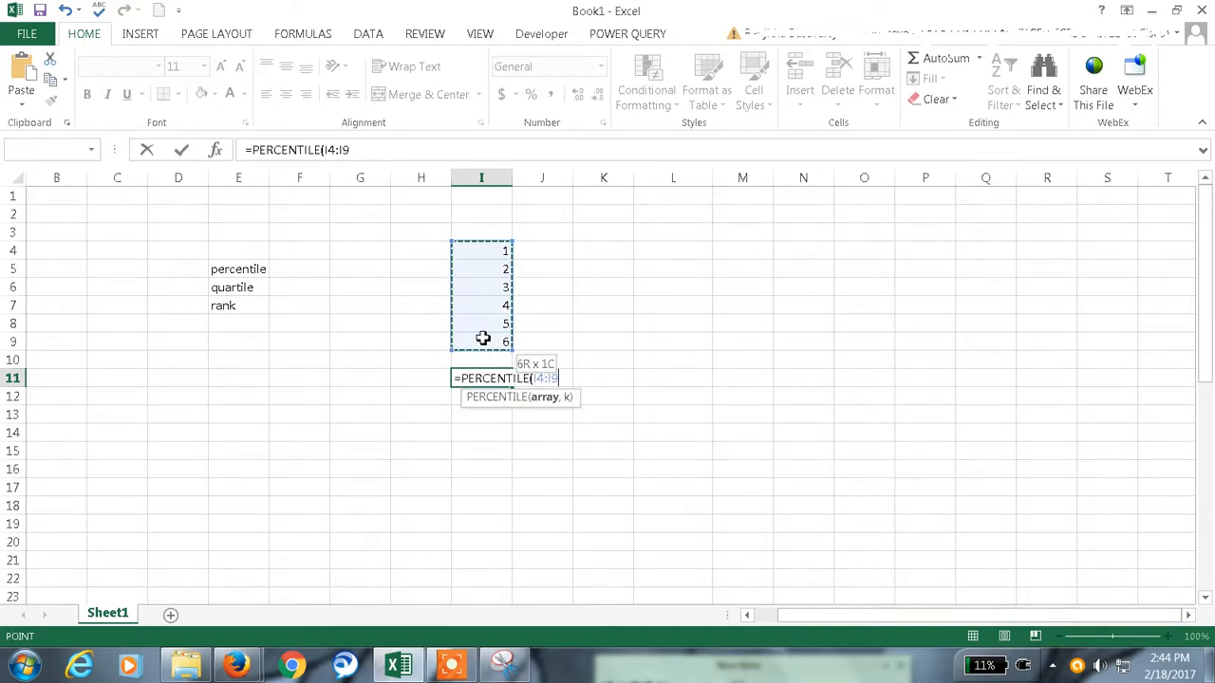
type(",")
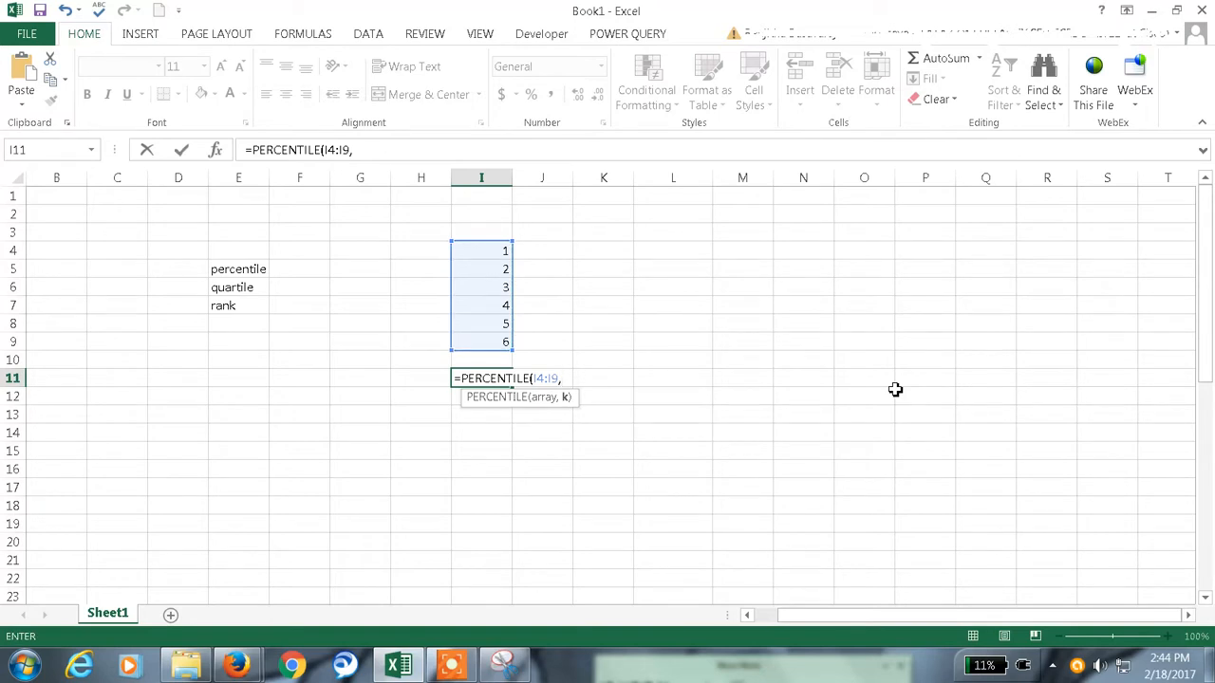
type("3")
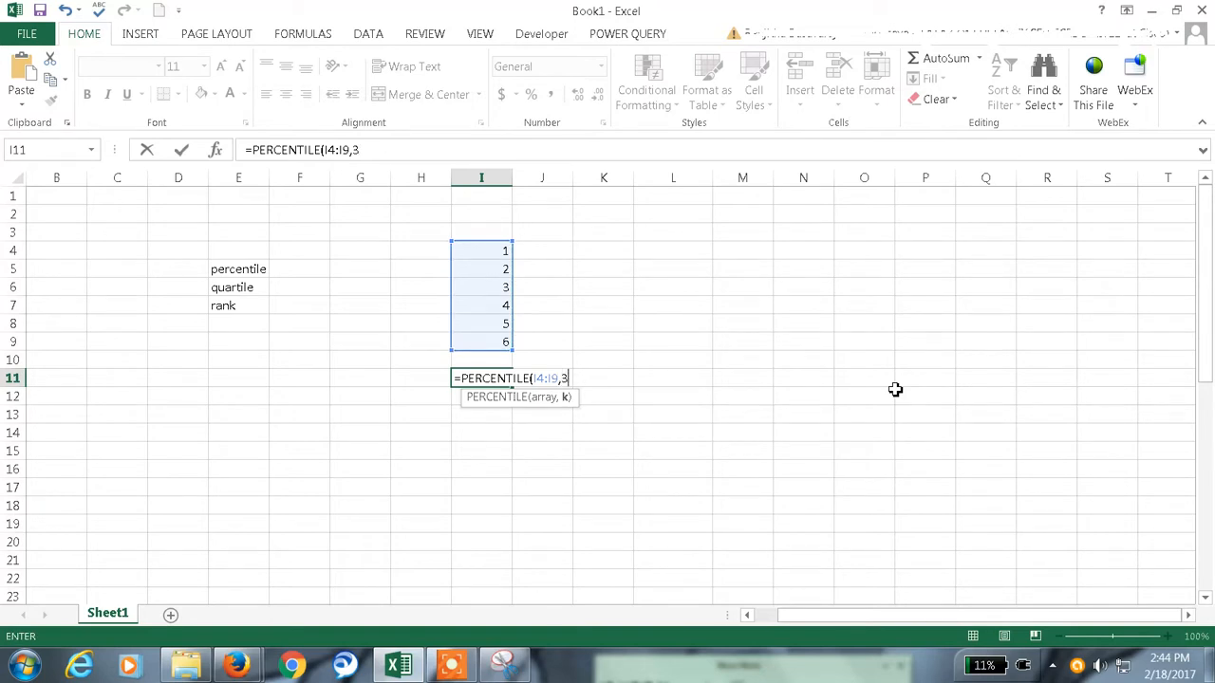
key("Return")
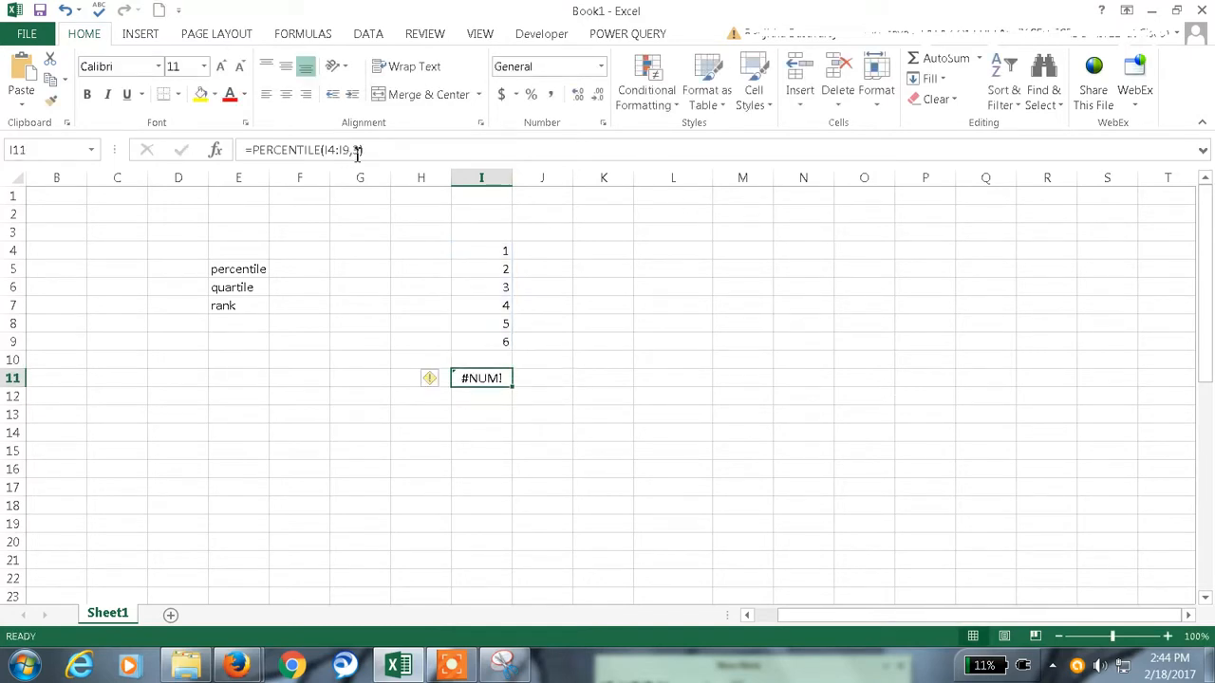
Step: Correct the formula to =PERCENTILE(I4:I9,30%) so I11 returns 2.5
type("30)")
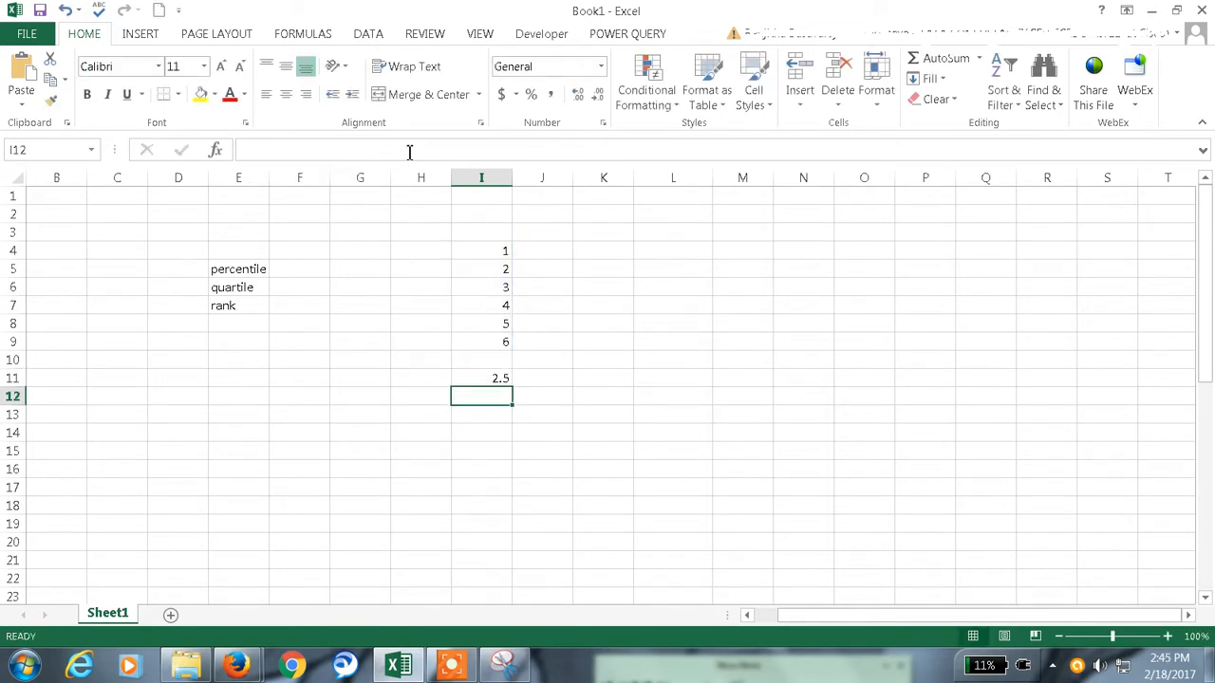
left_click(482, 377)
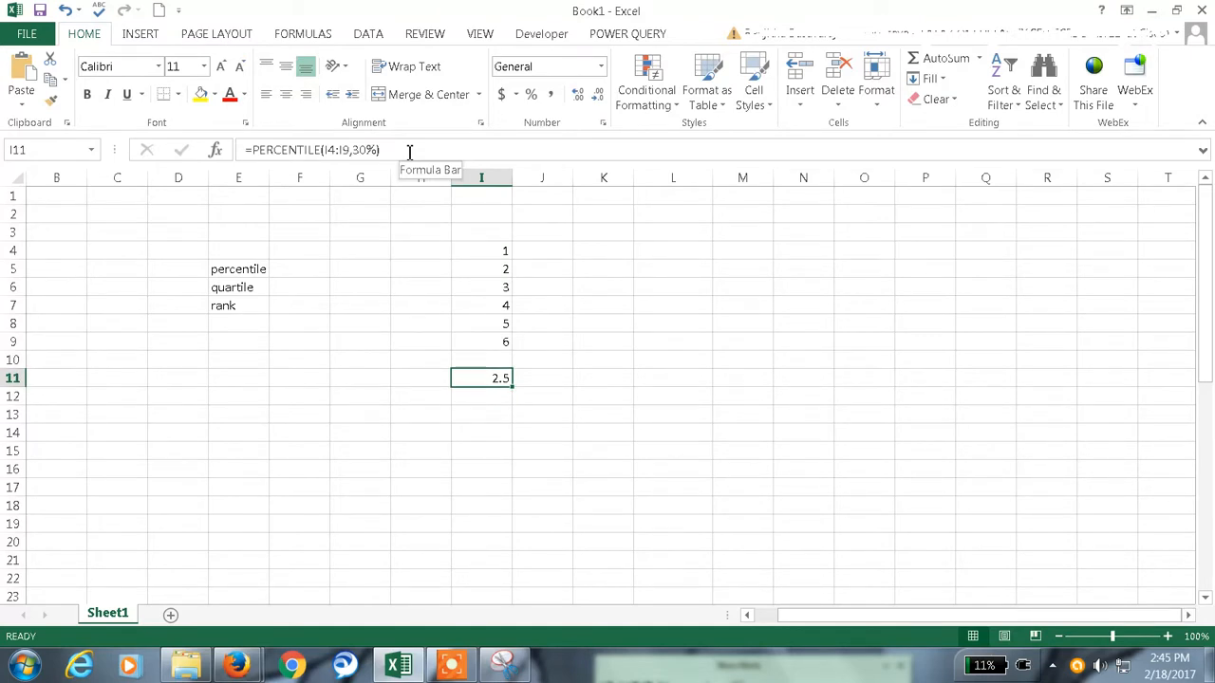
left_click_drag(482, 250, 482, 342)
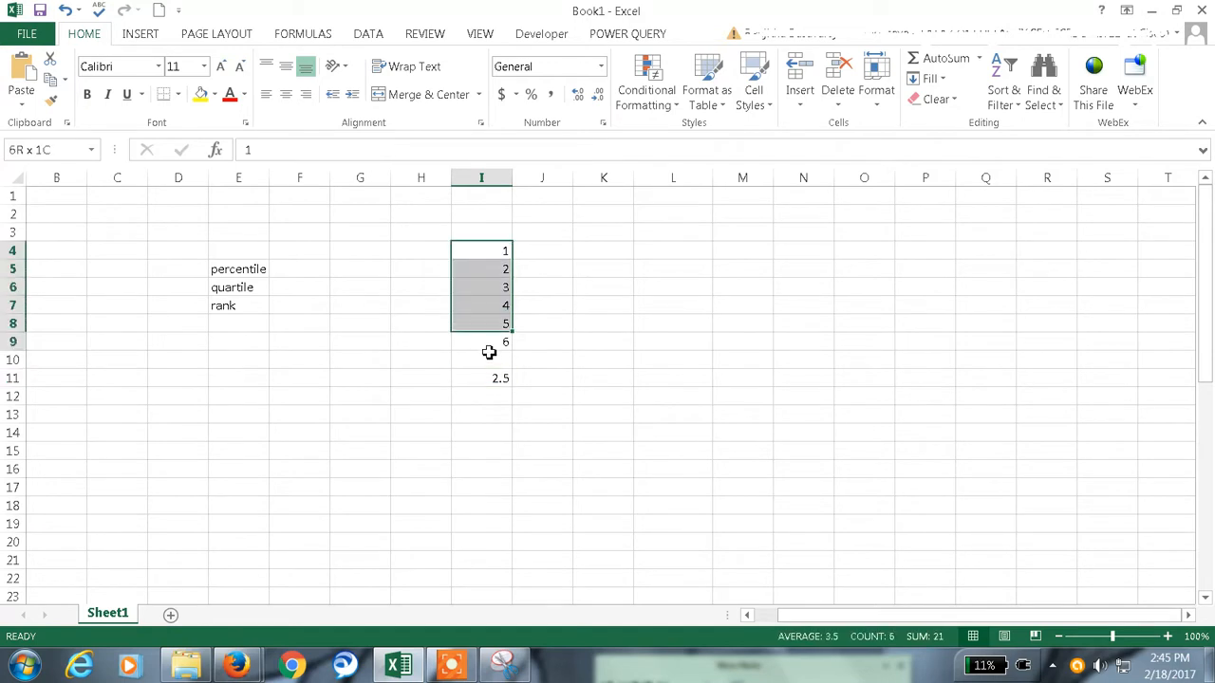
left_click(482, 433)
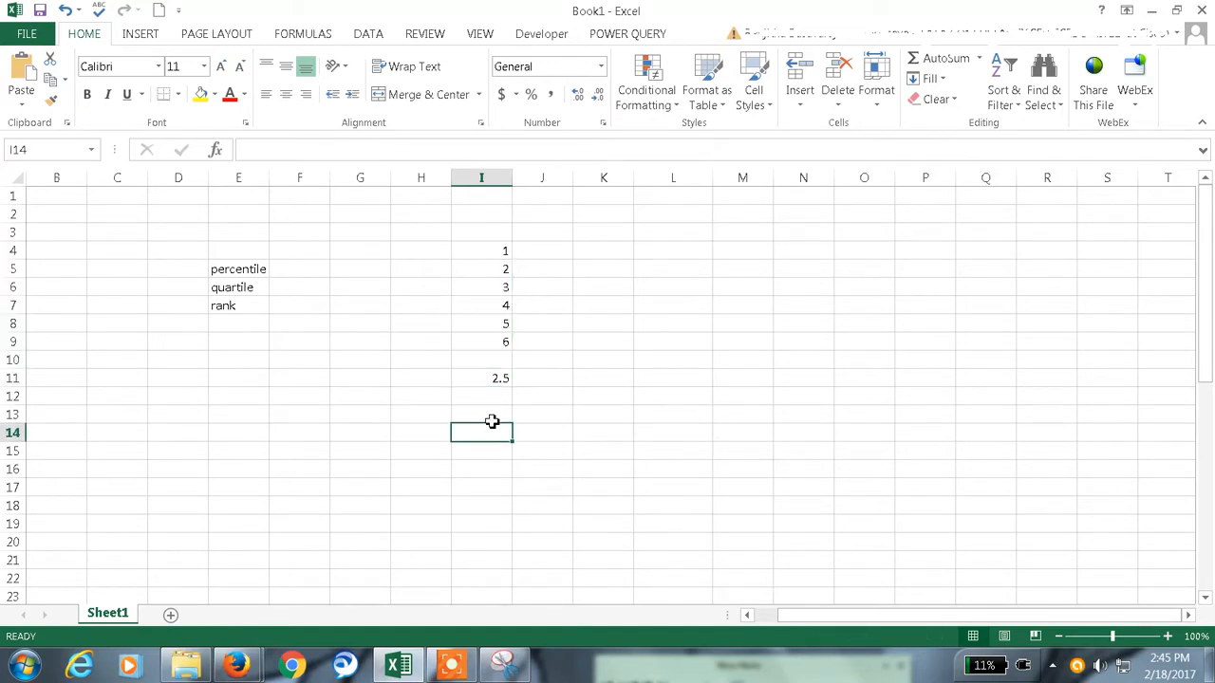
Step: Enter =QUARTILE(I4:I9,3) in K7, returning 4.75
left_click(604, 304)
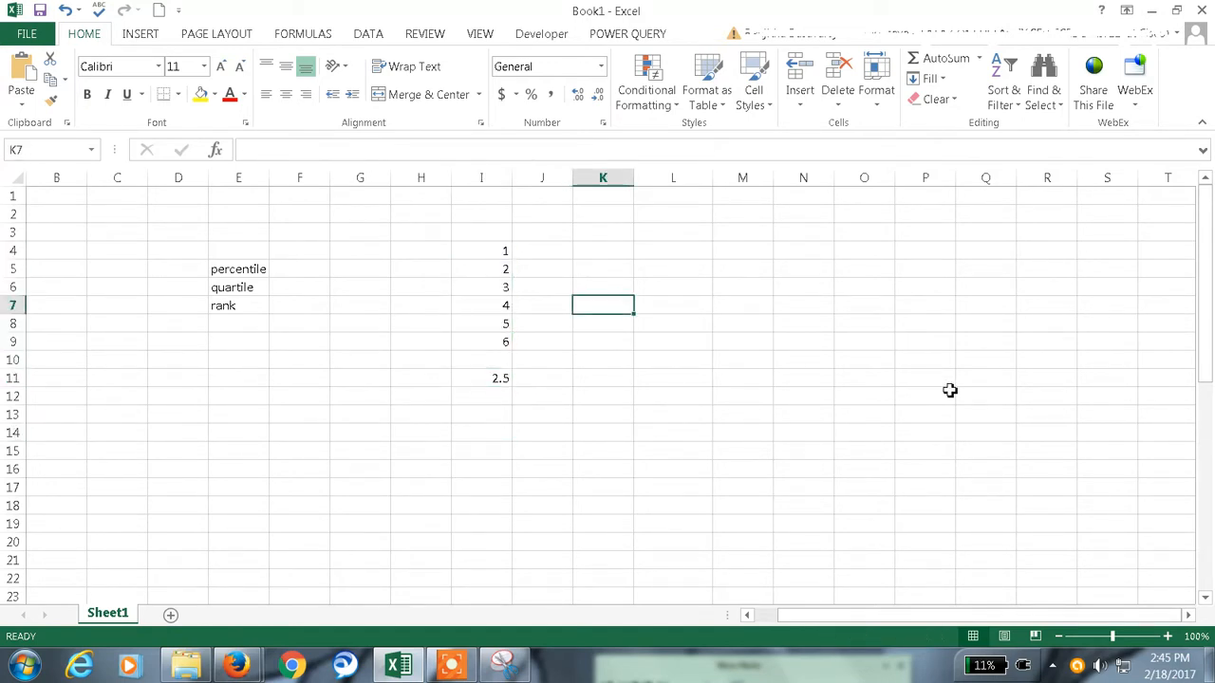
type("=qu")
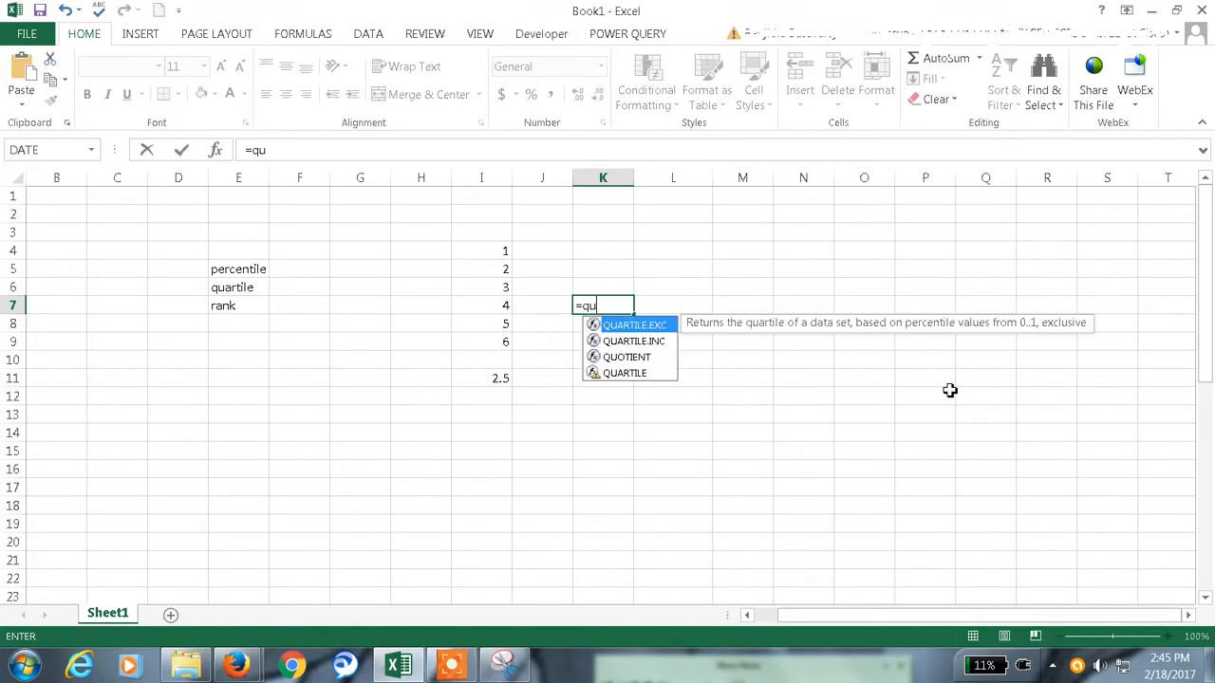
type("a")
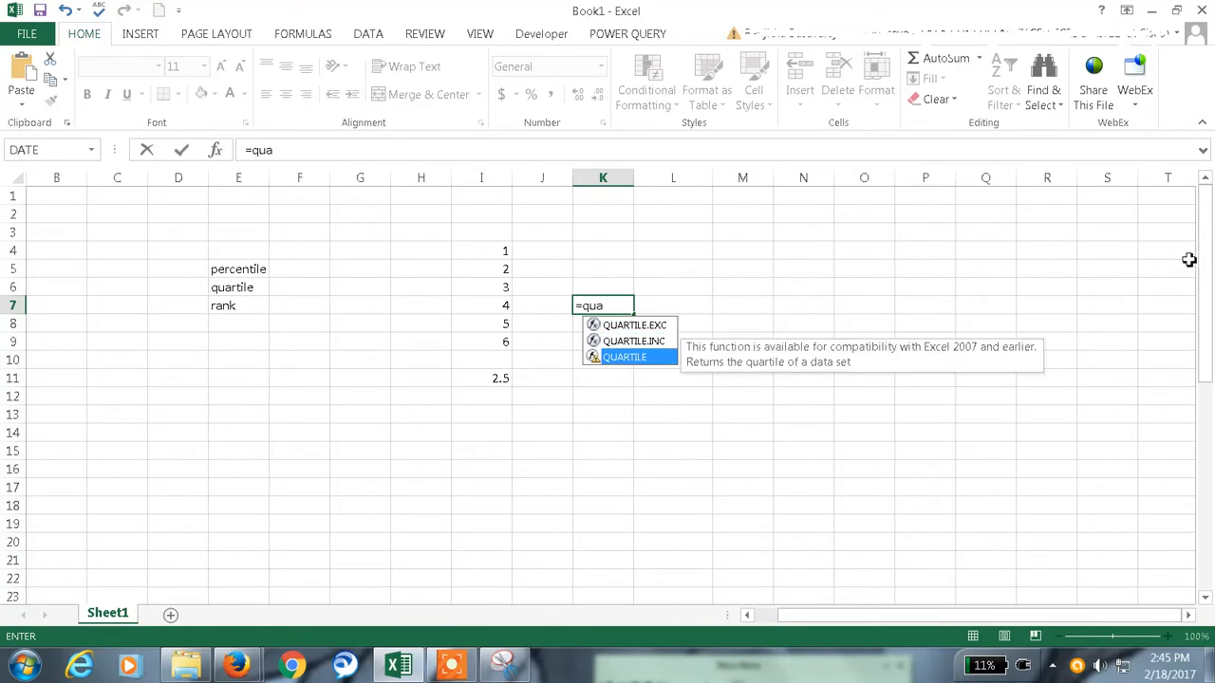
mouse_move(989, 369)
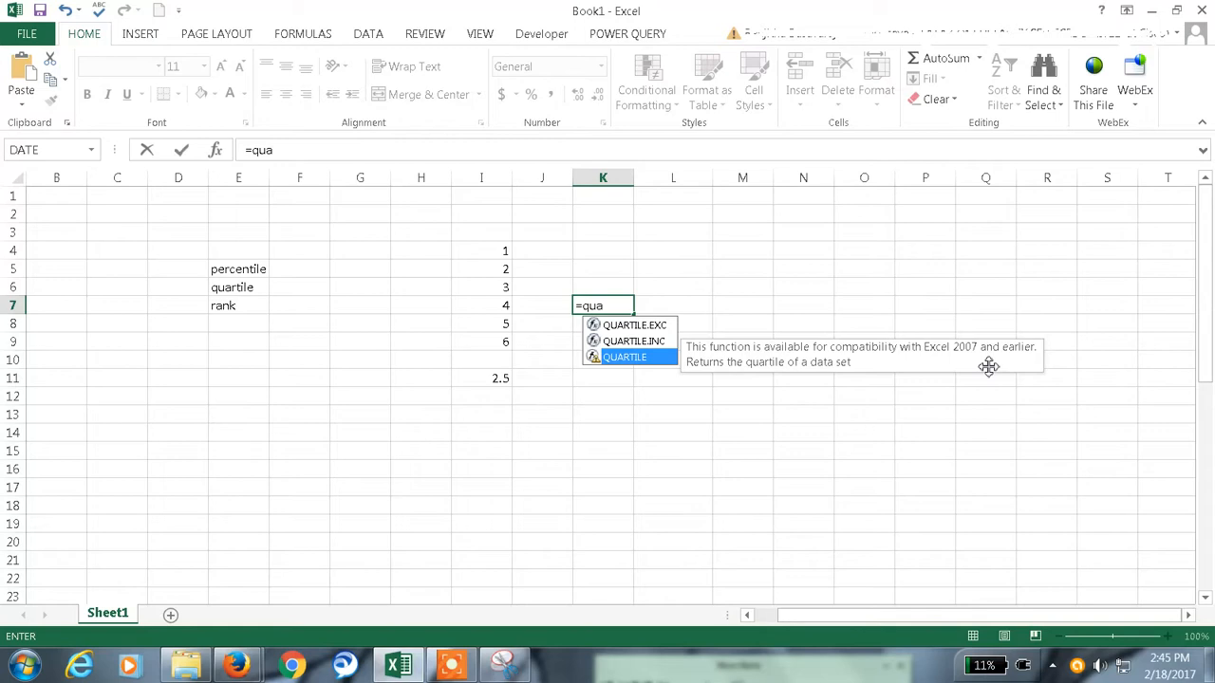
mouse_move(996, 368)
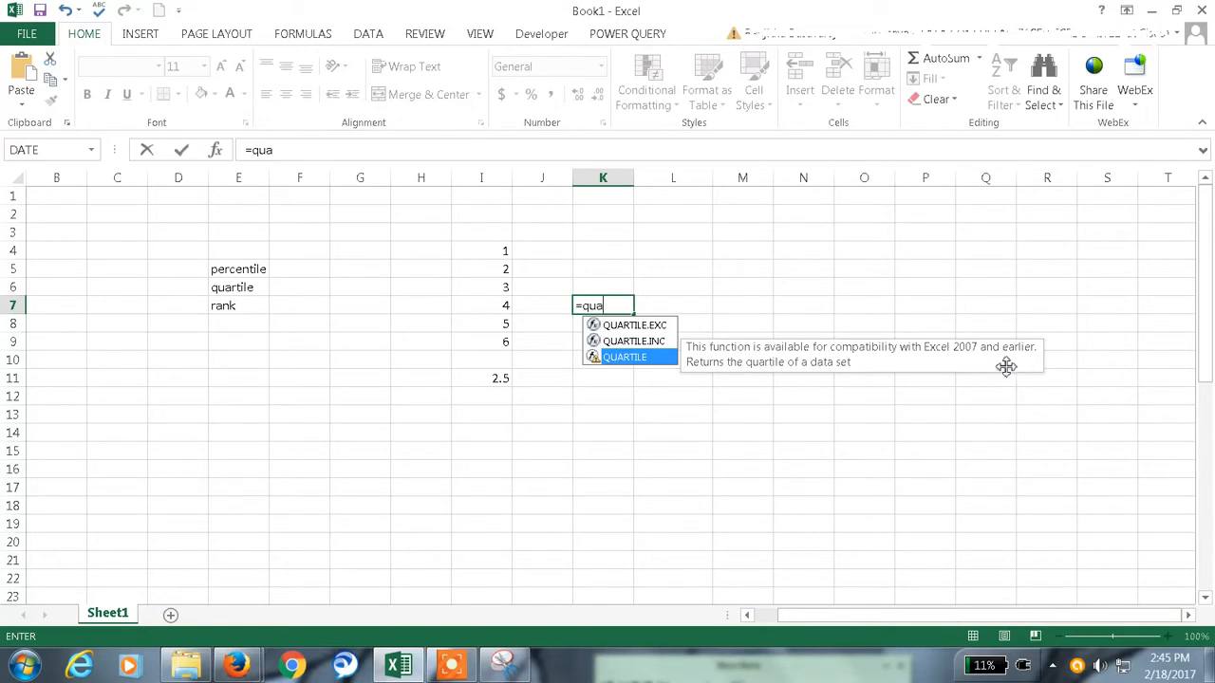
mouse_move(555, 306)
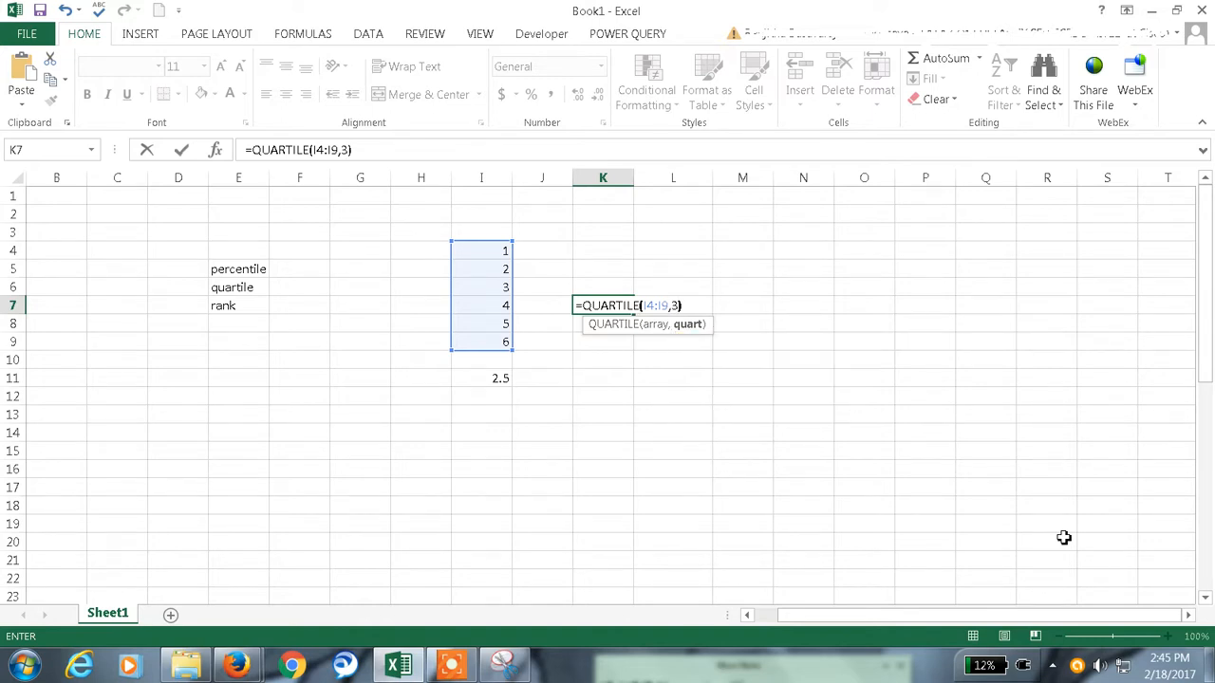
key("Return")
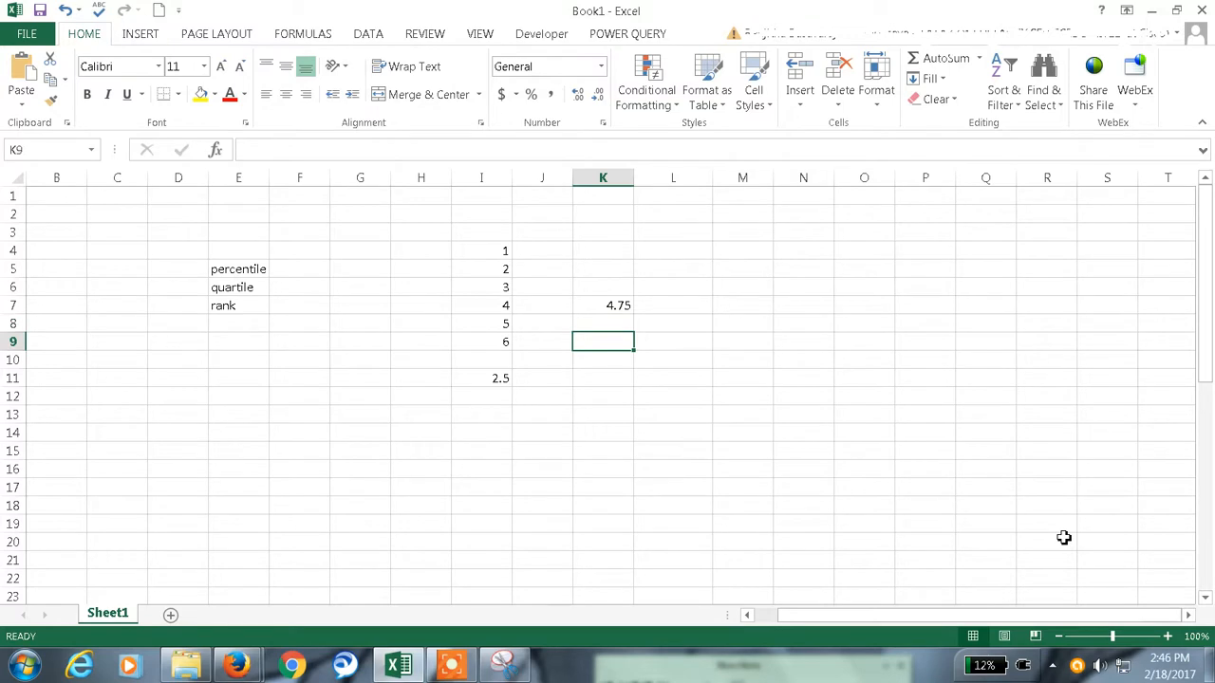
Step: Start typing =ran in K9 to pick the RANK function
type("=ra")
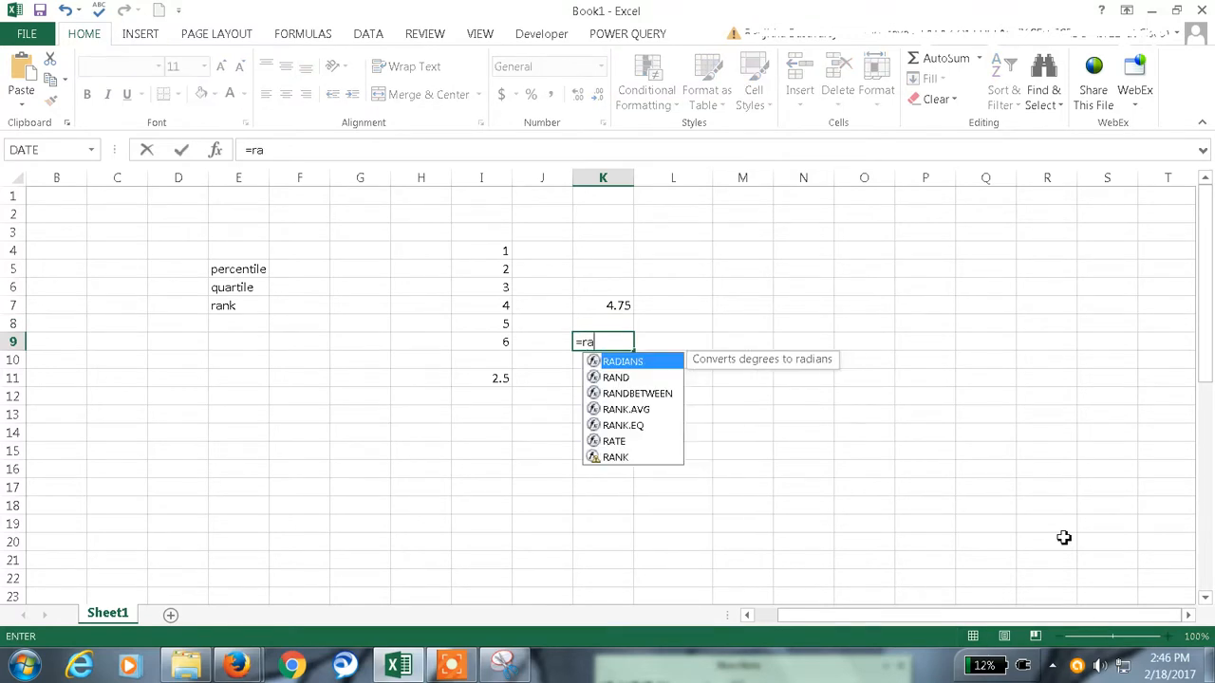
type("n")
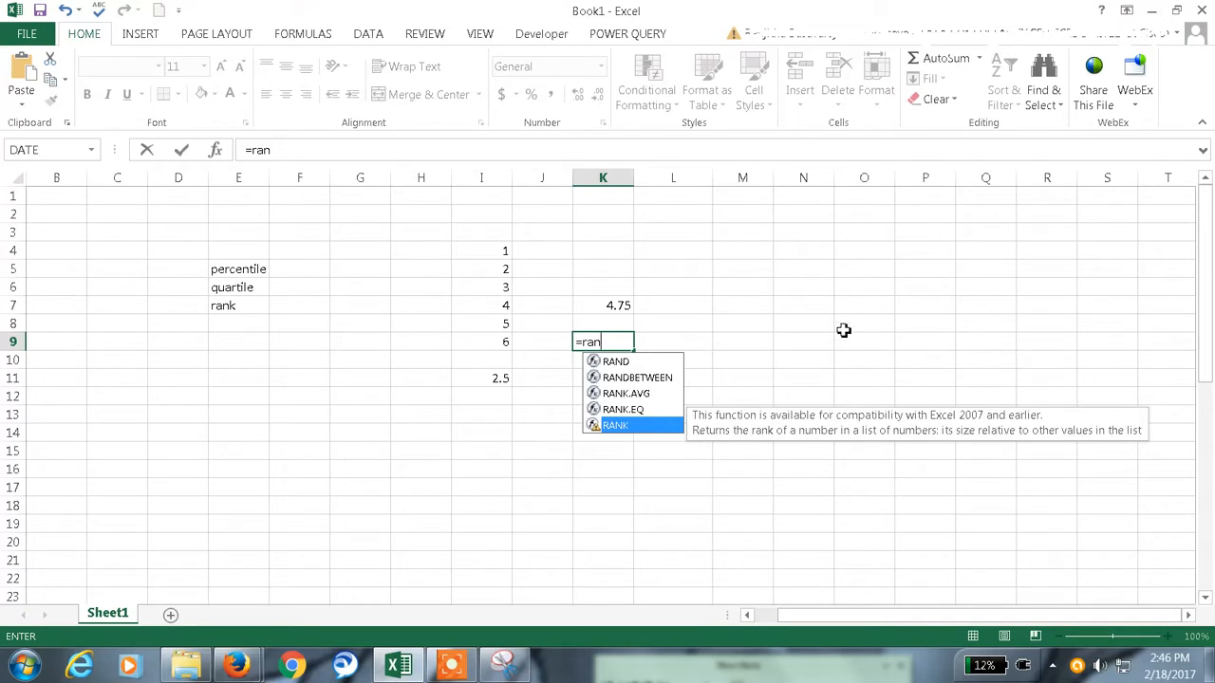
mouse_move(725, 446)
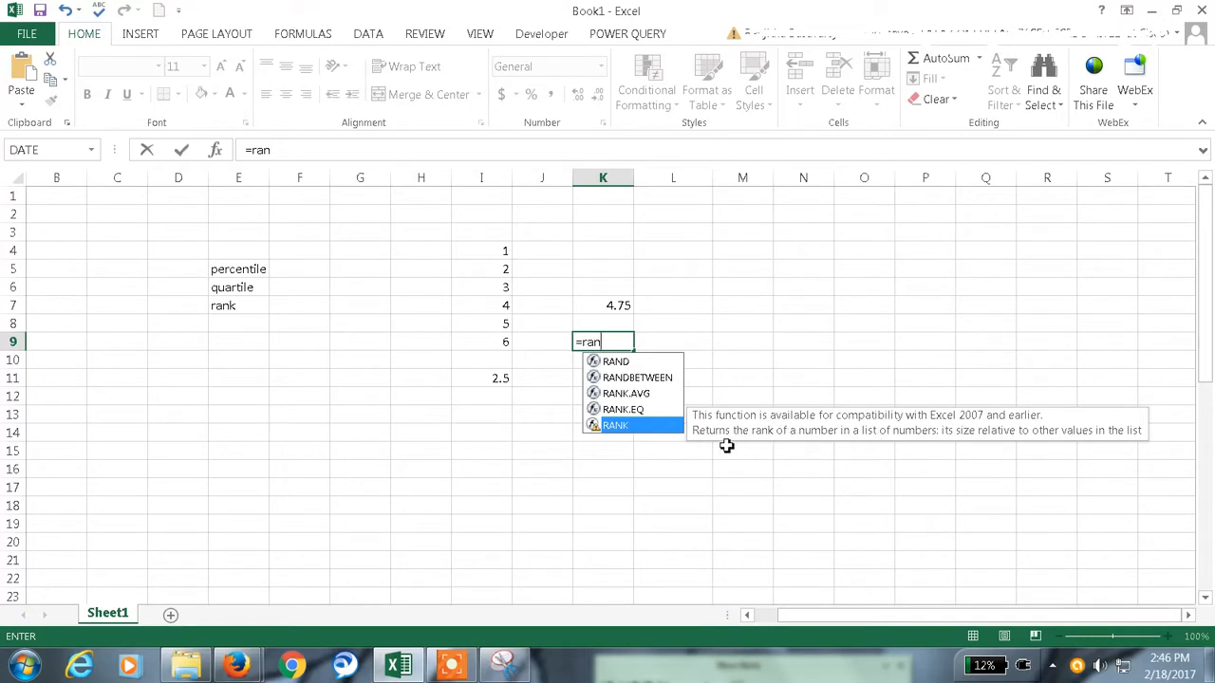
mouse_move(934, 448)
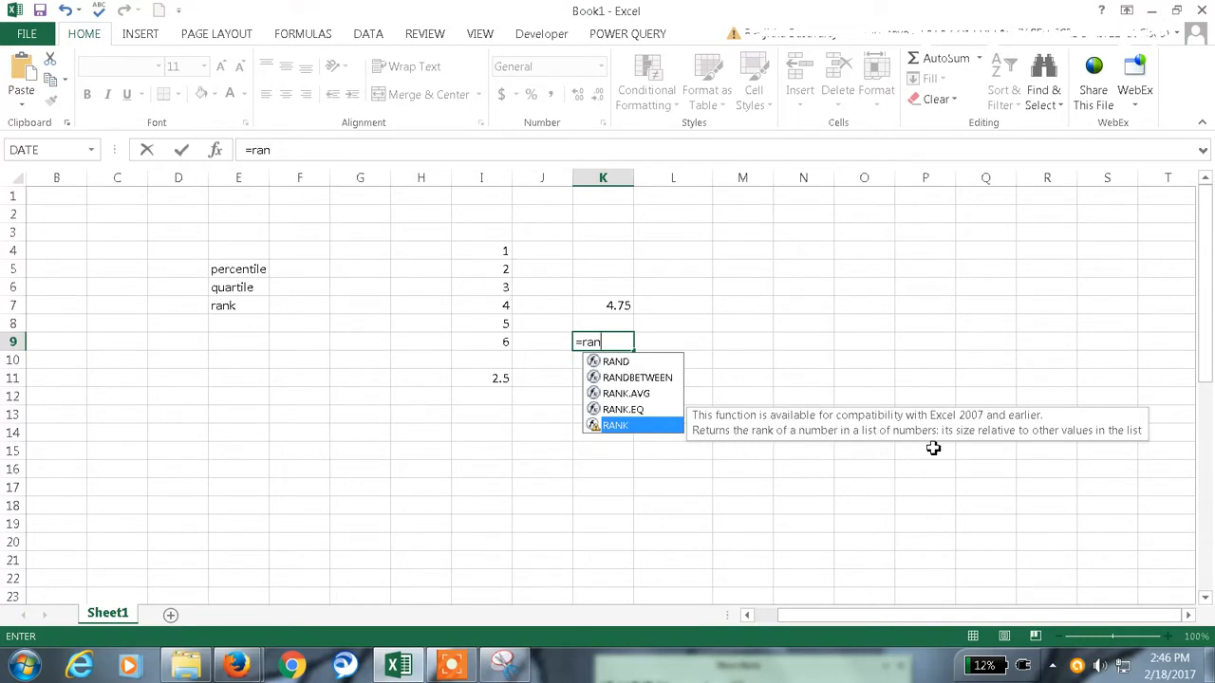
mouse_move(1029, 457)
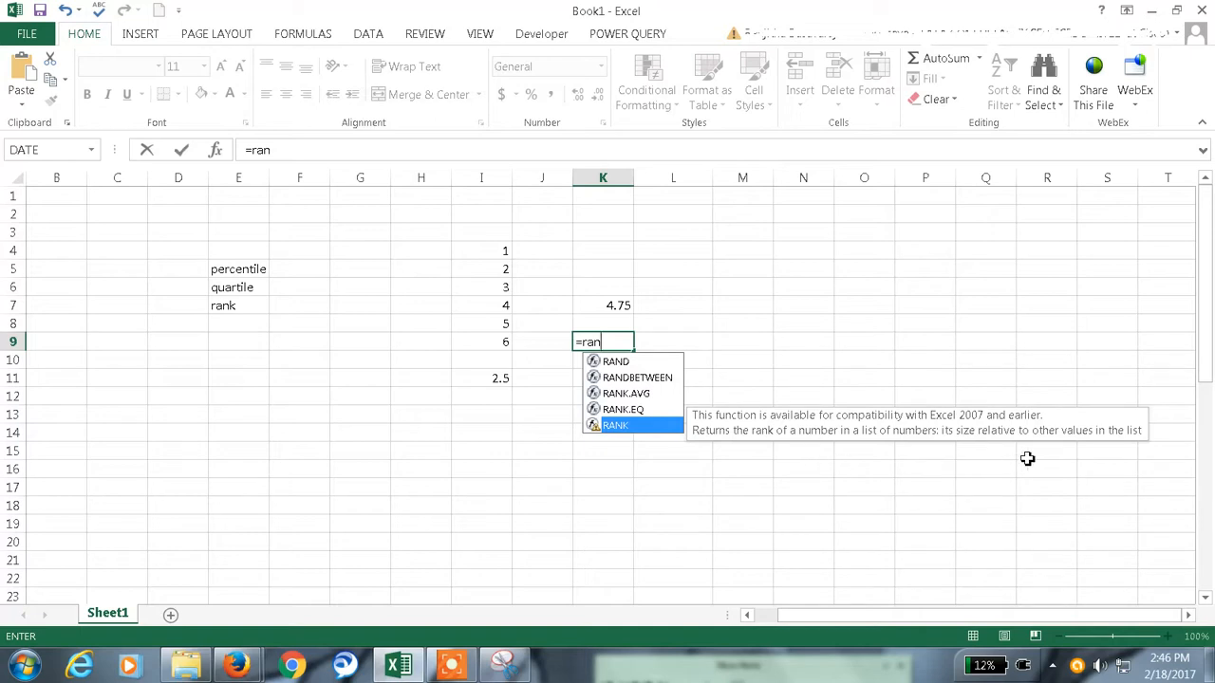
mouse_move(638, 429)
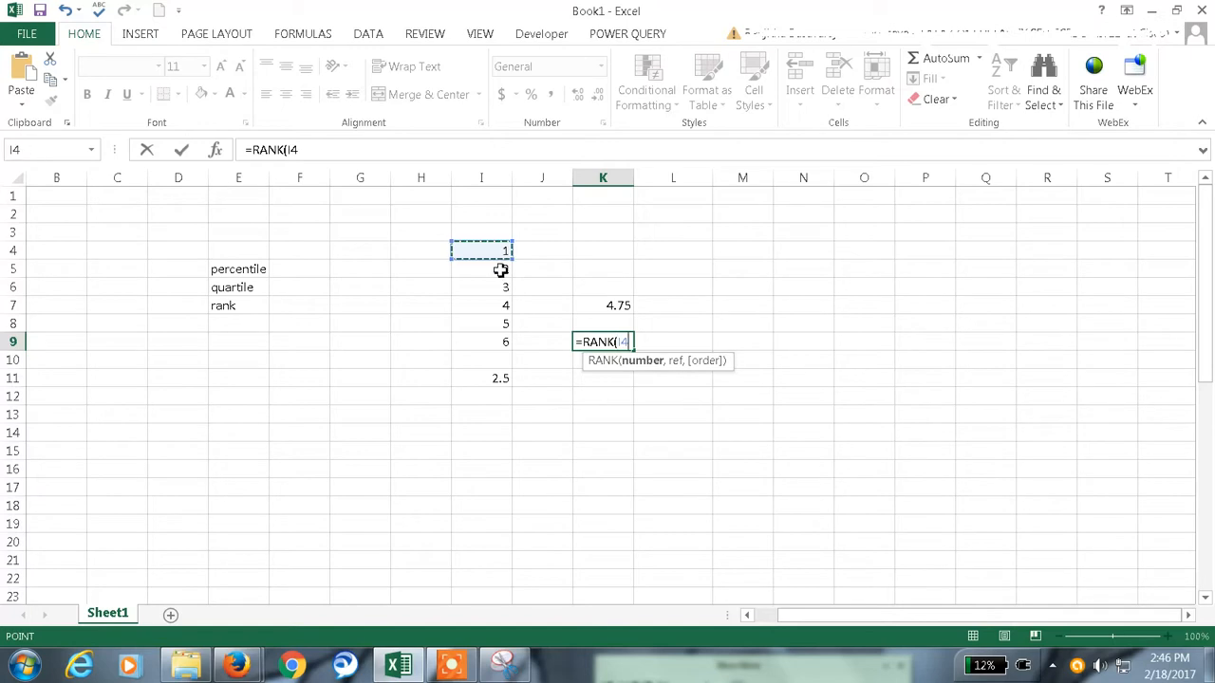
Step: Give RANK the number I4 and reference range I4:I9, returning 3
left_click_drag(501, 270, 501, 342)
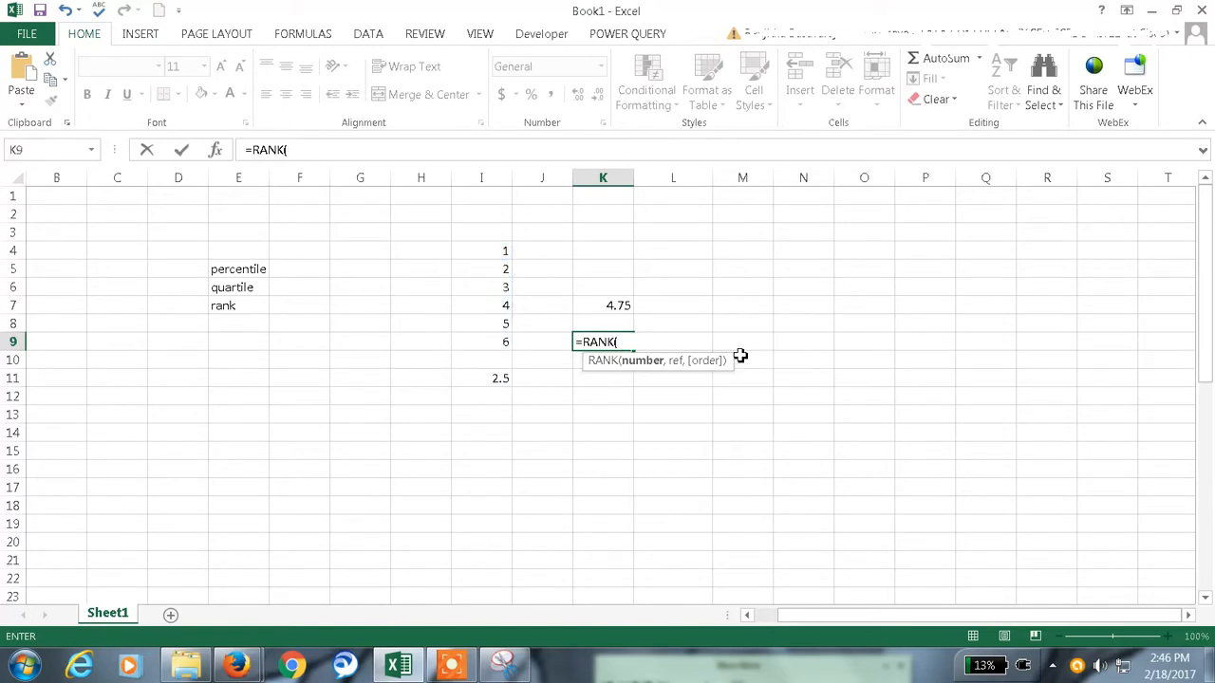
type("4")
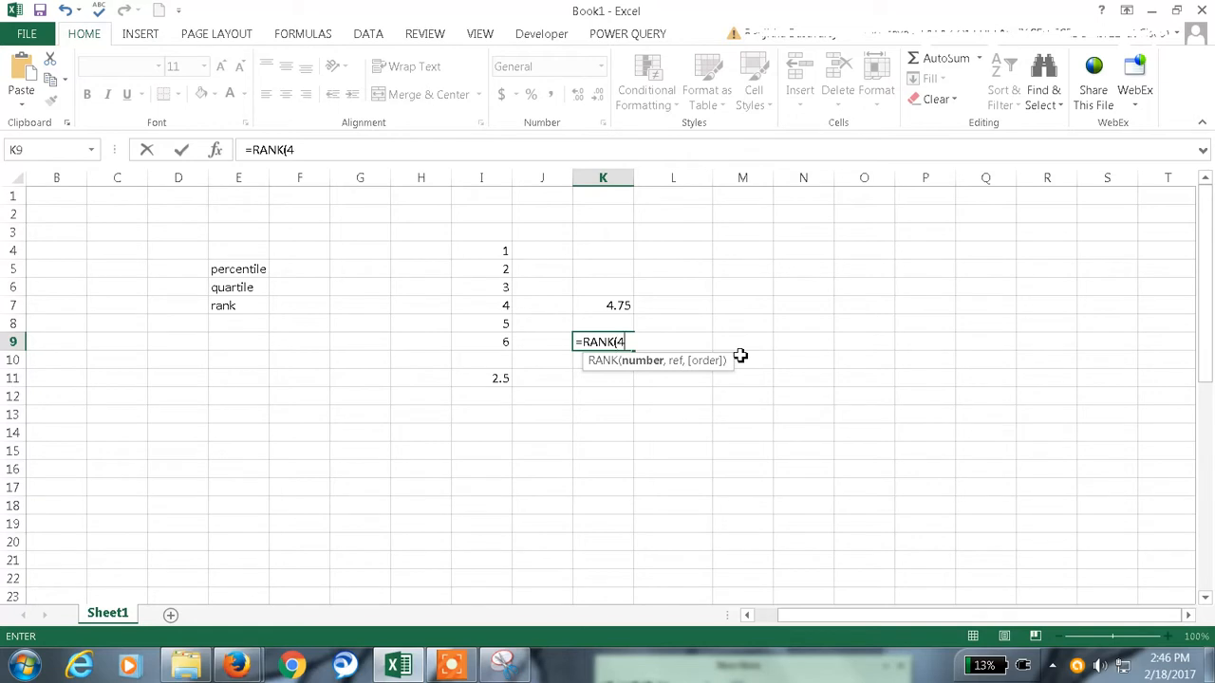
type(",")
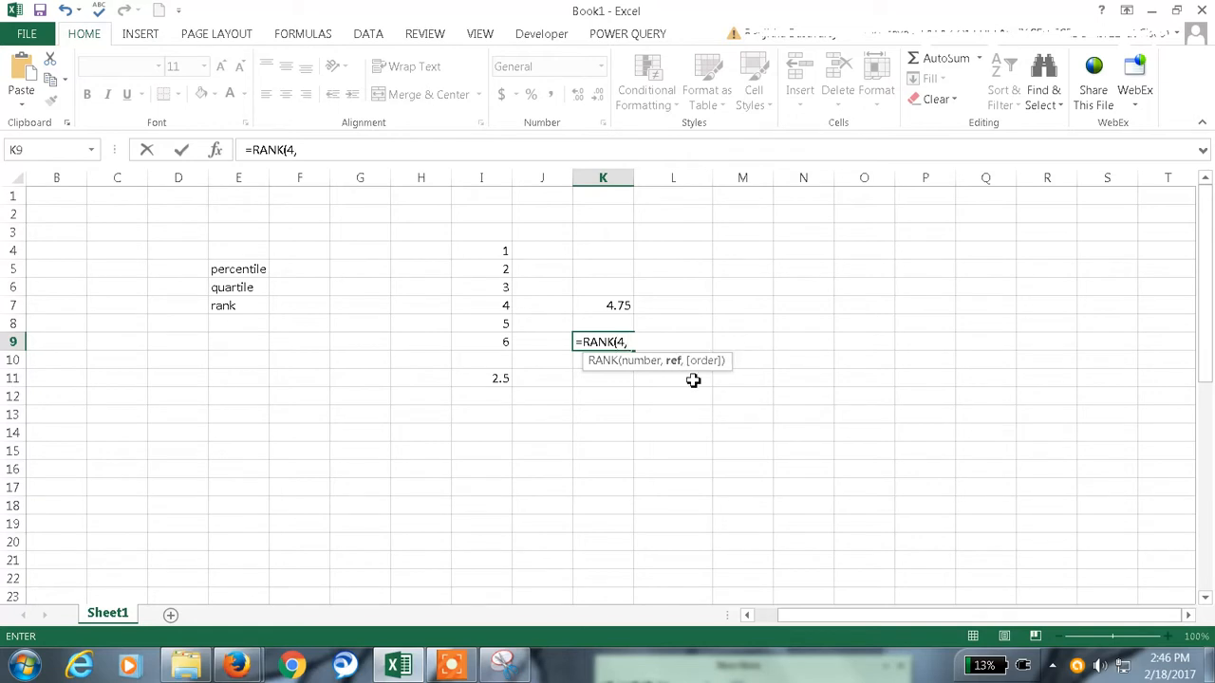
left_click_drag(482, 251, 501, 342)
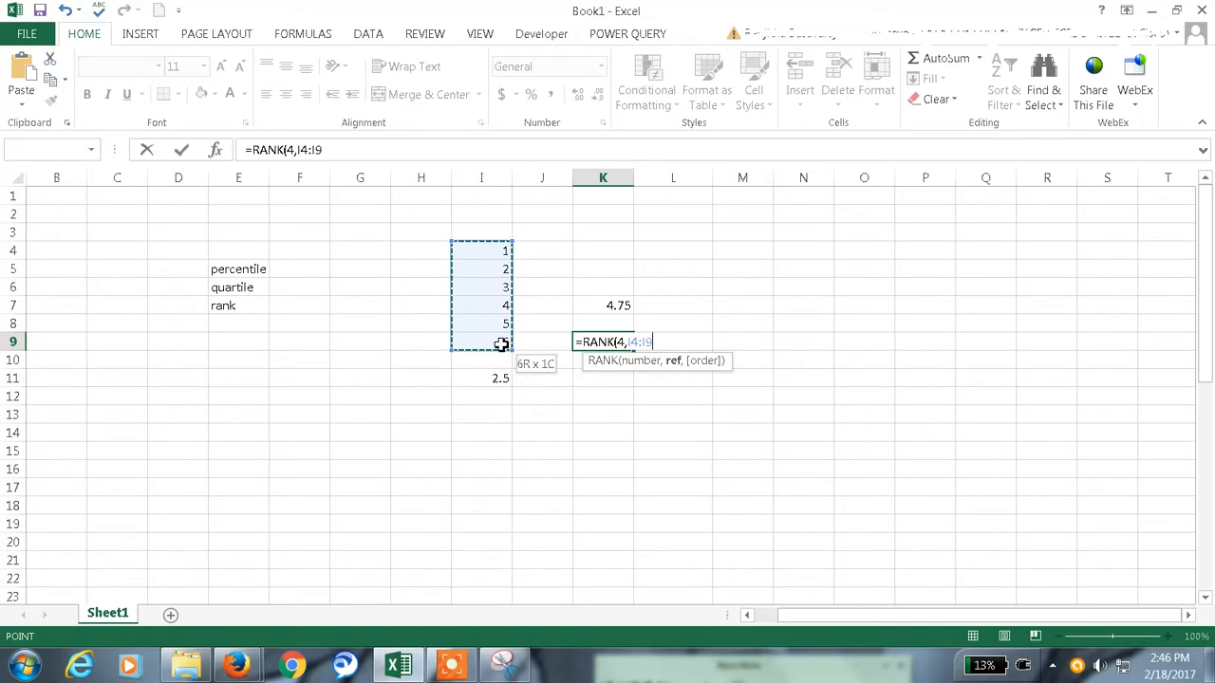
type(",")
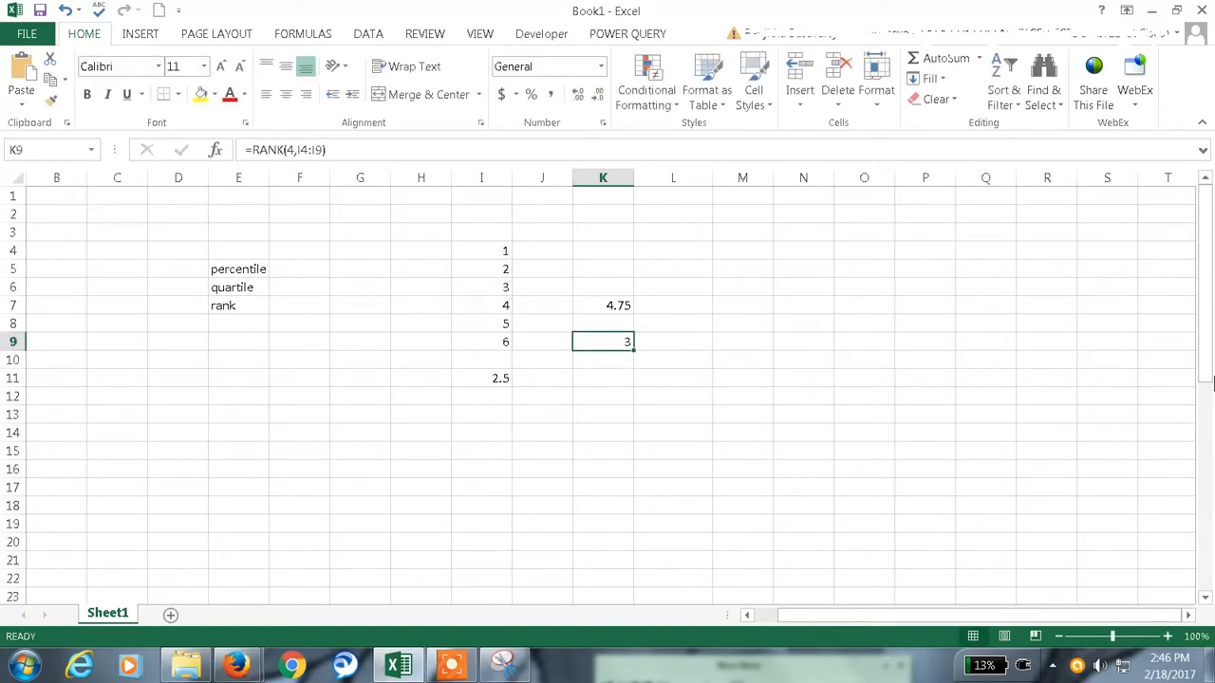
mouse_move(490, 296)
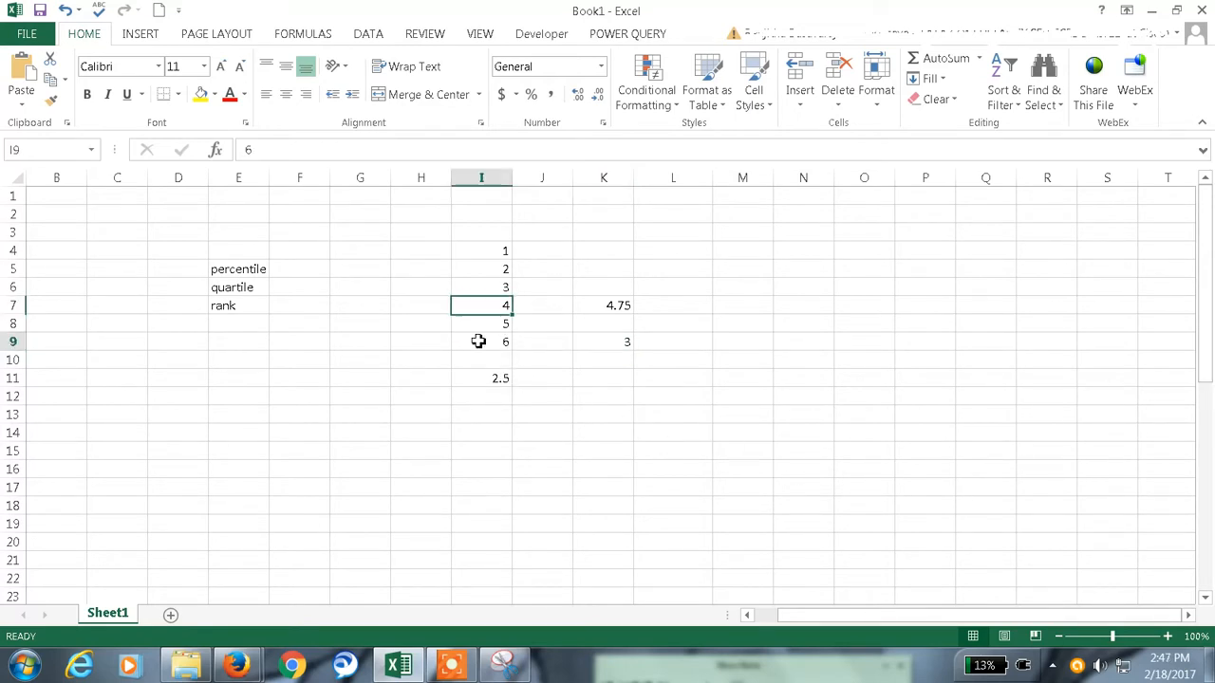
Step: Add order argument 0 (descending) to the K9 RANK formula; it still returns 3
left_click(482, 323)
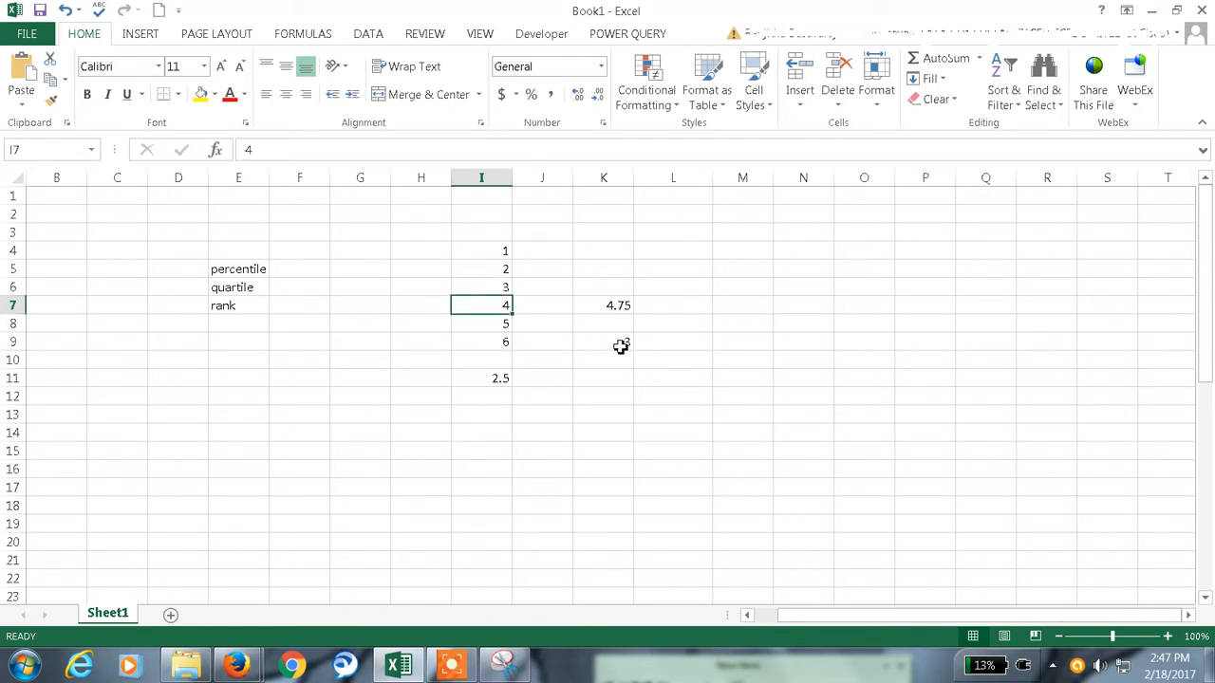
left_click(604, 341)
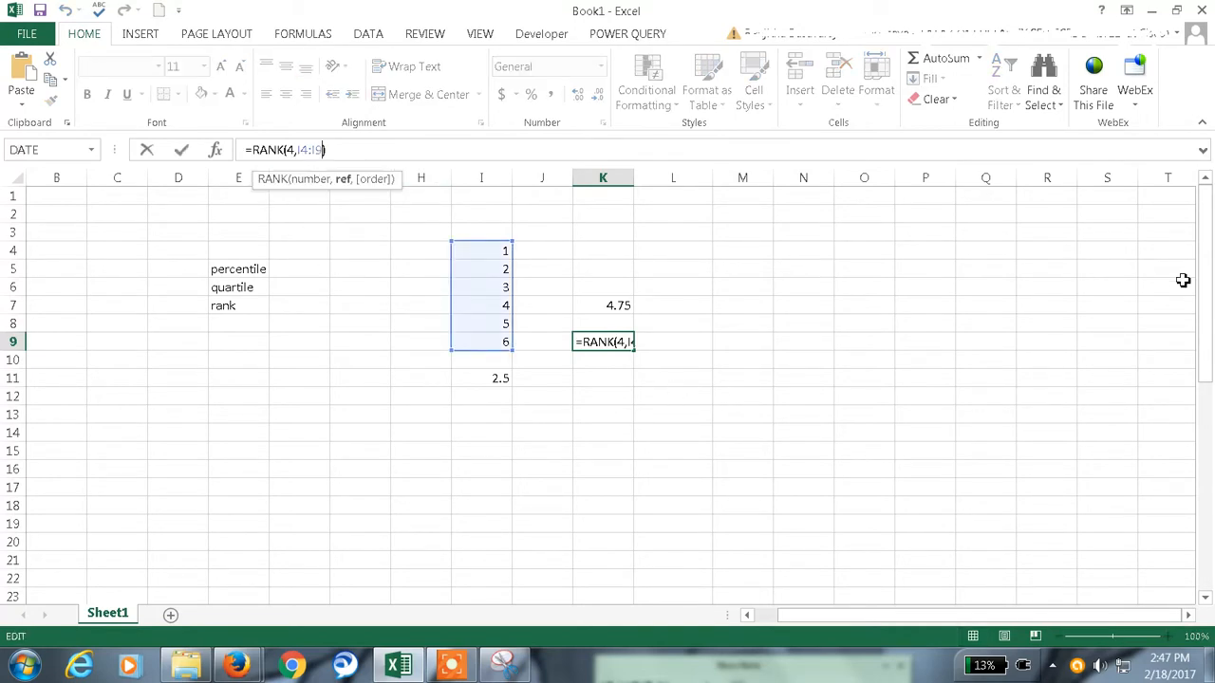
type(",")
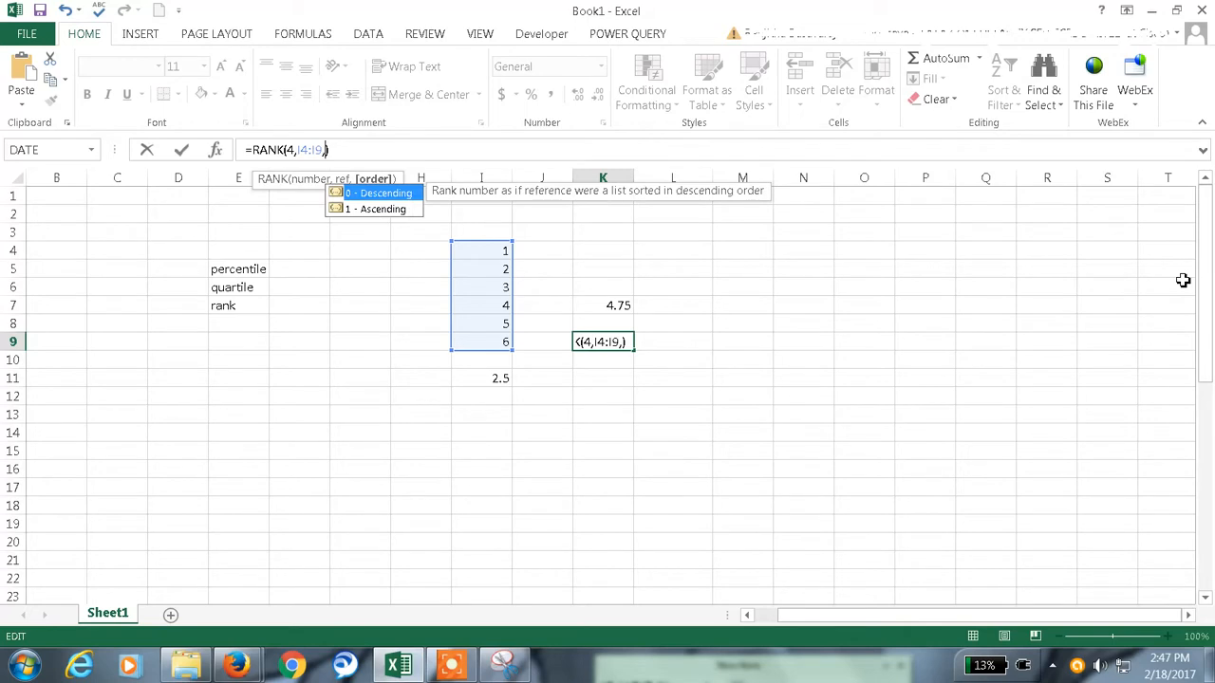
type("0")
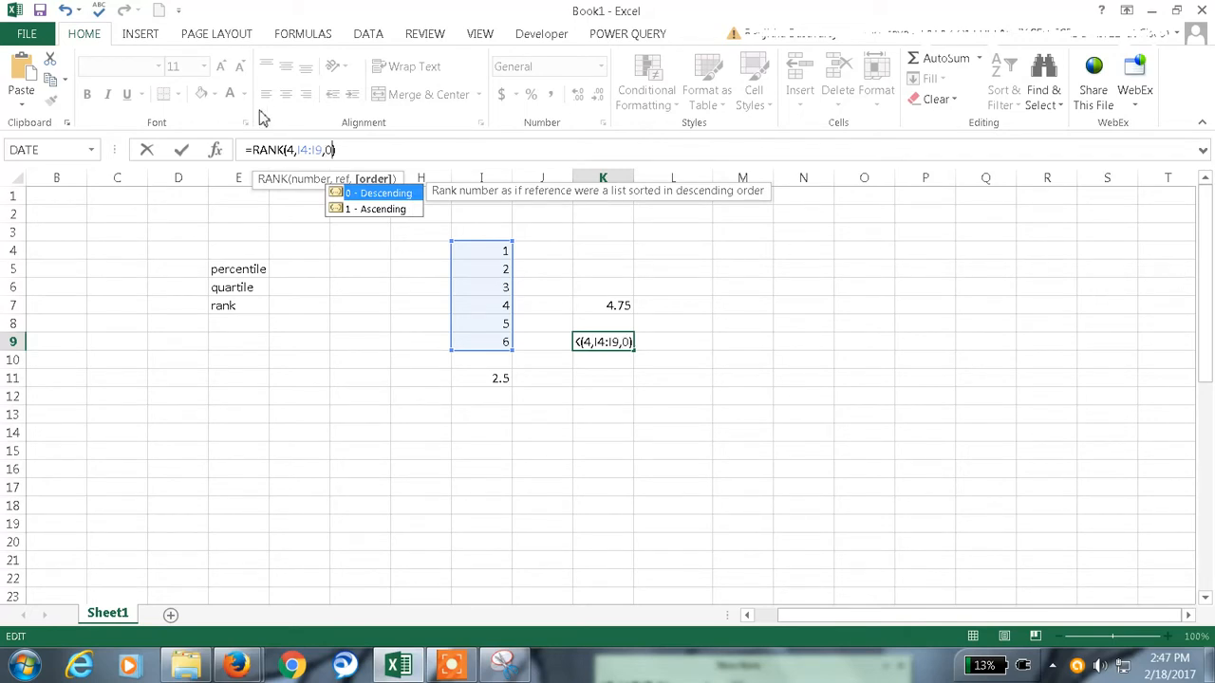
key("Return")
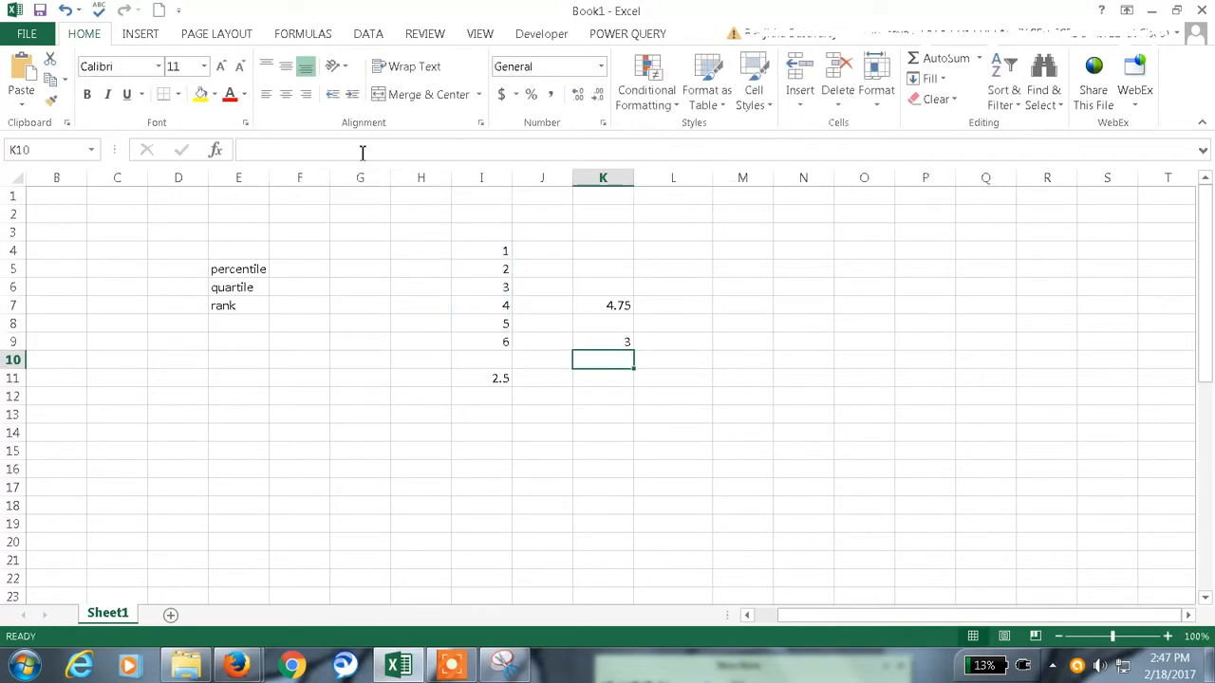
left_click(604, 342)
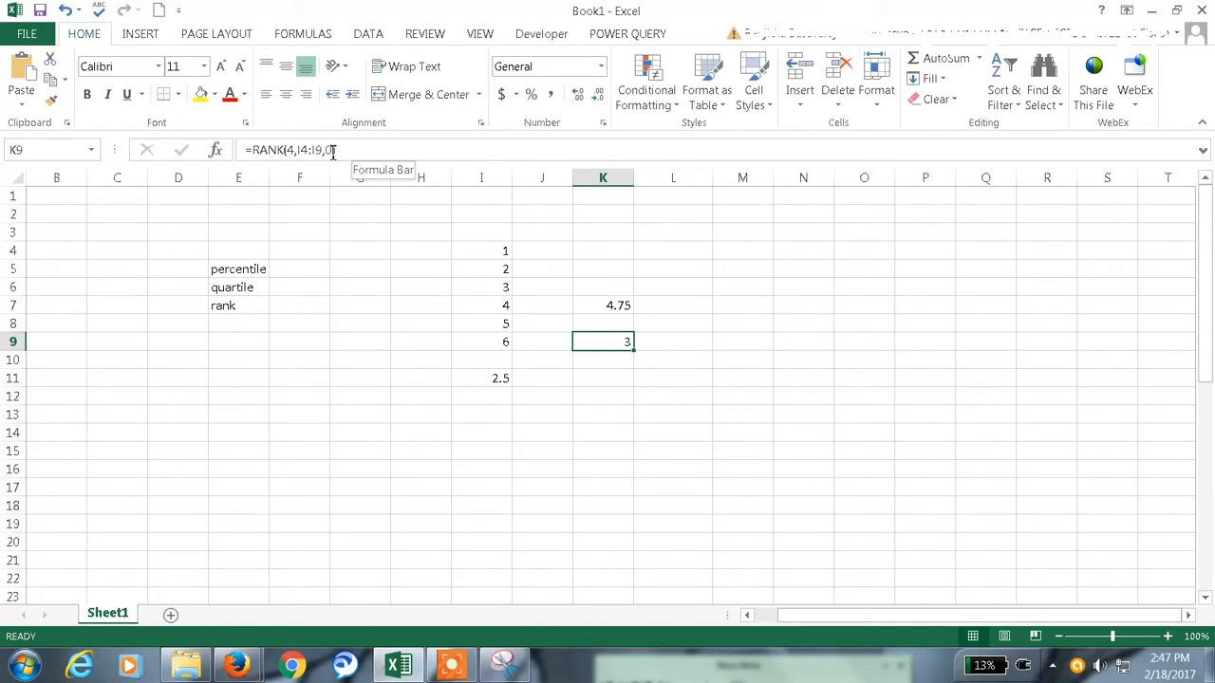
Step: Change the RANK order argument to 1 (ascending) so K9 returns 4
type("1")
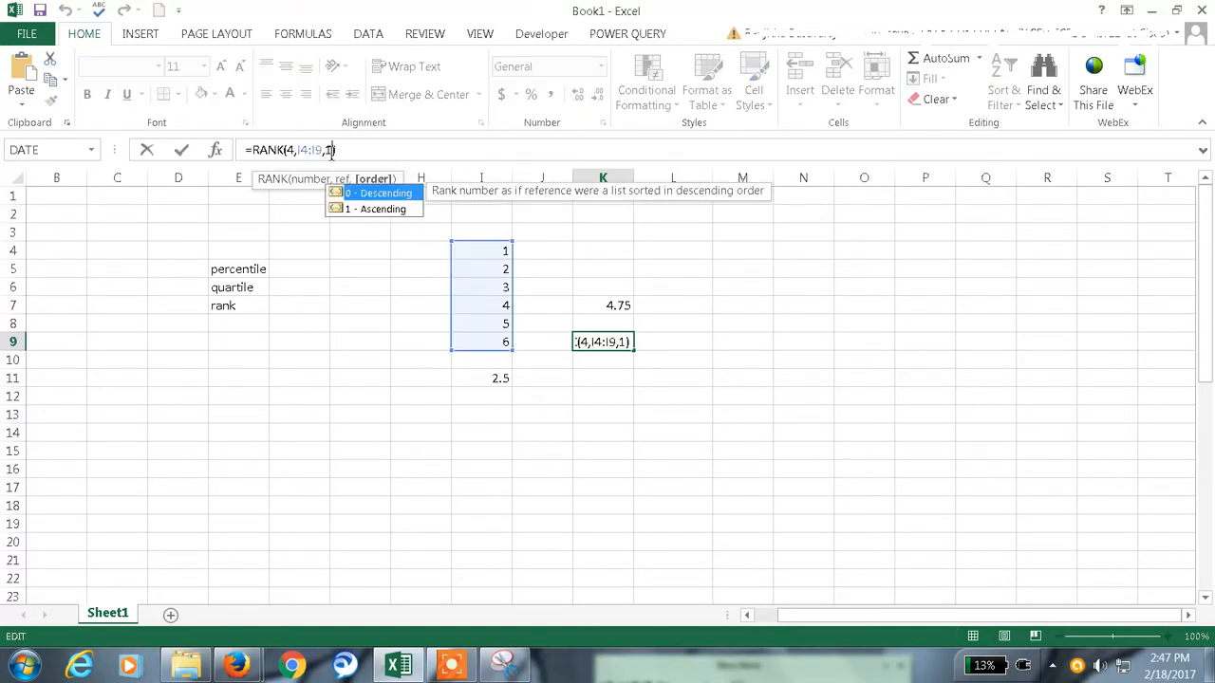
key("Return")
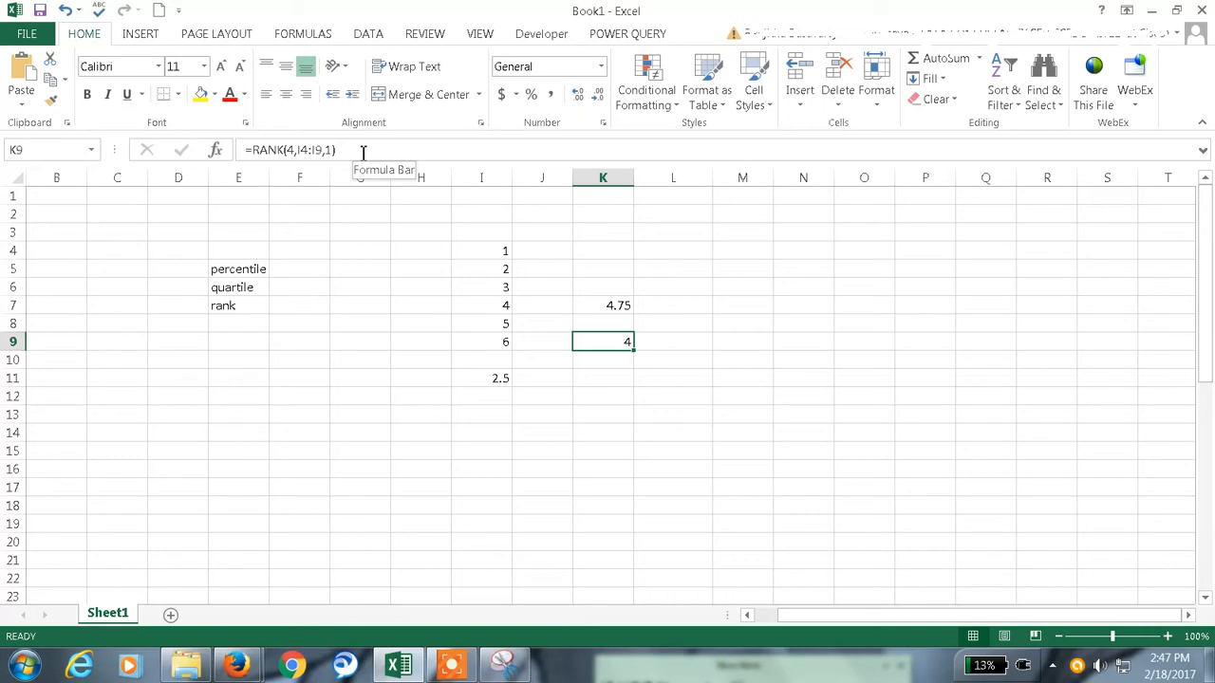
left_click(672, 413)
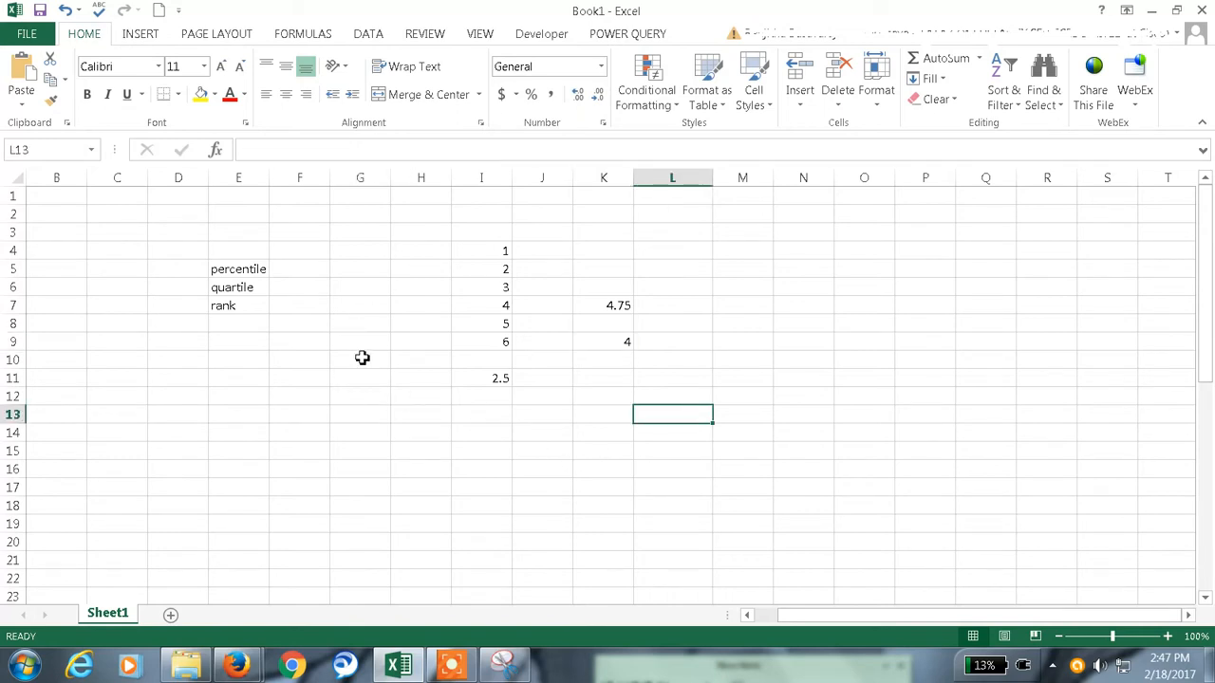
left_click_drag(179, 213, 481, 396)
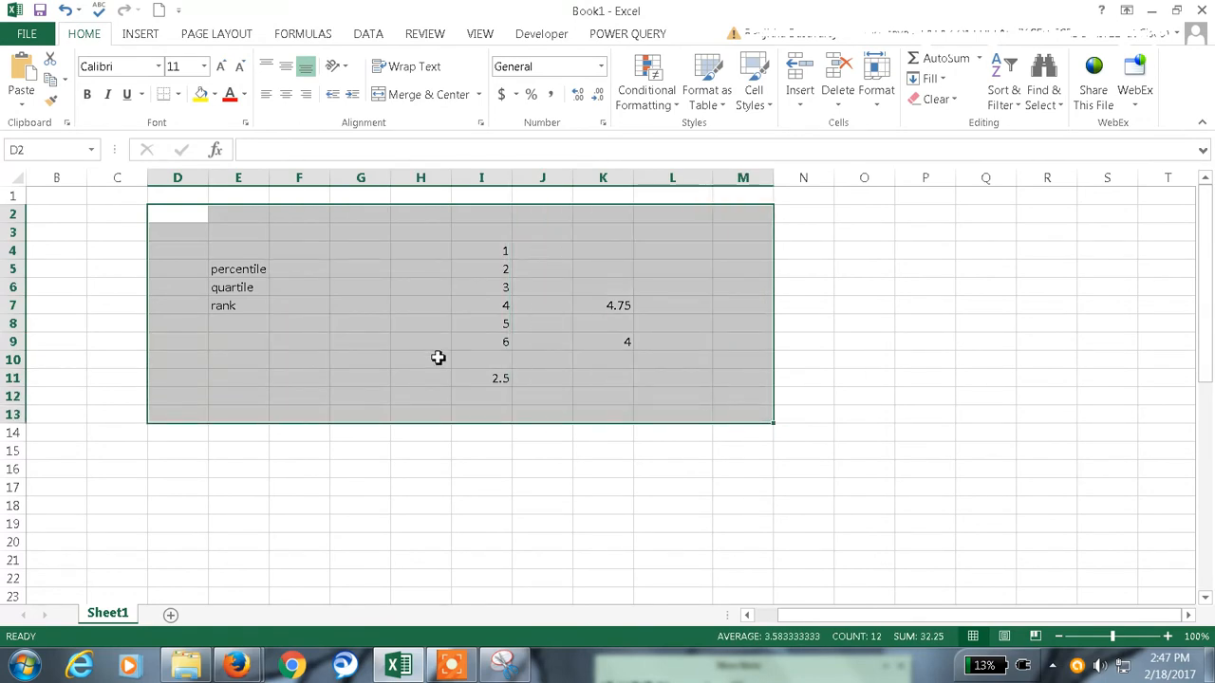
mouse_move(451, 383)
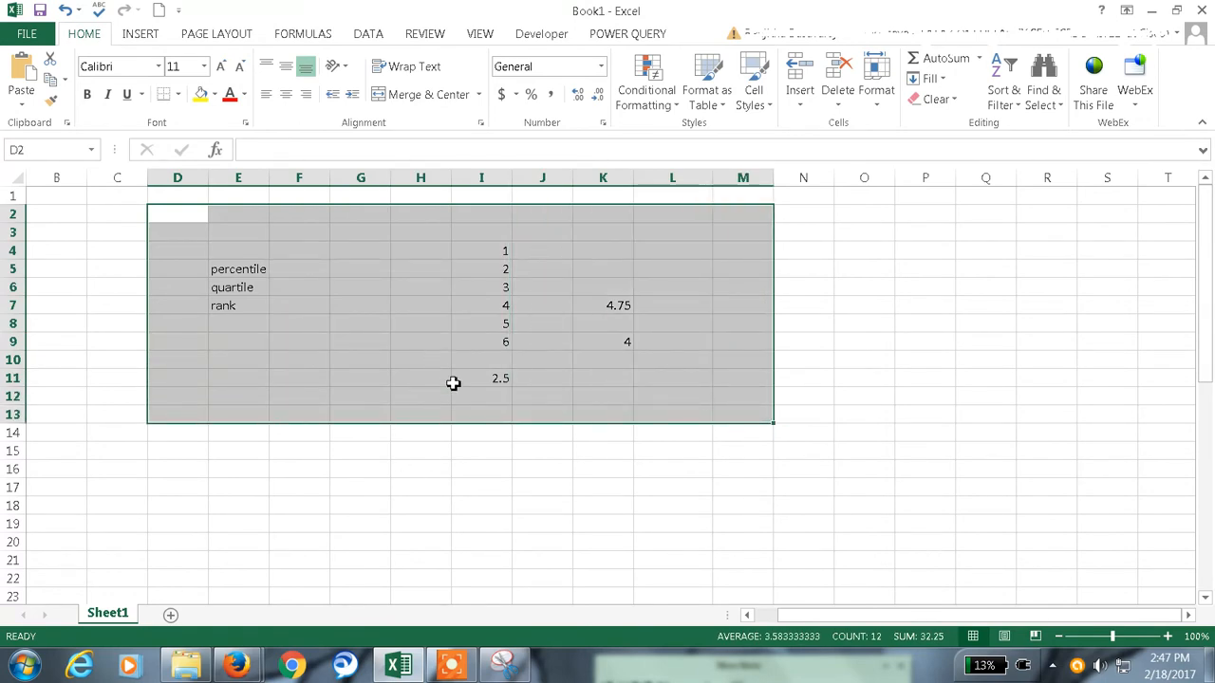
left_click(361, 287)
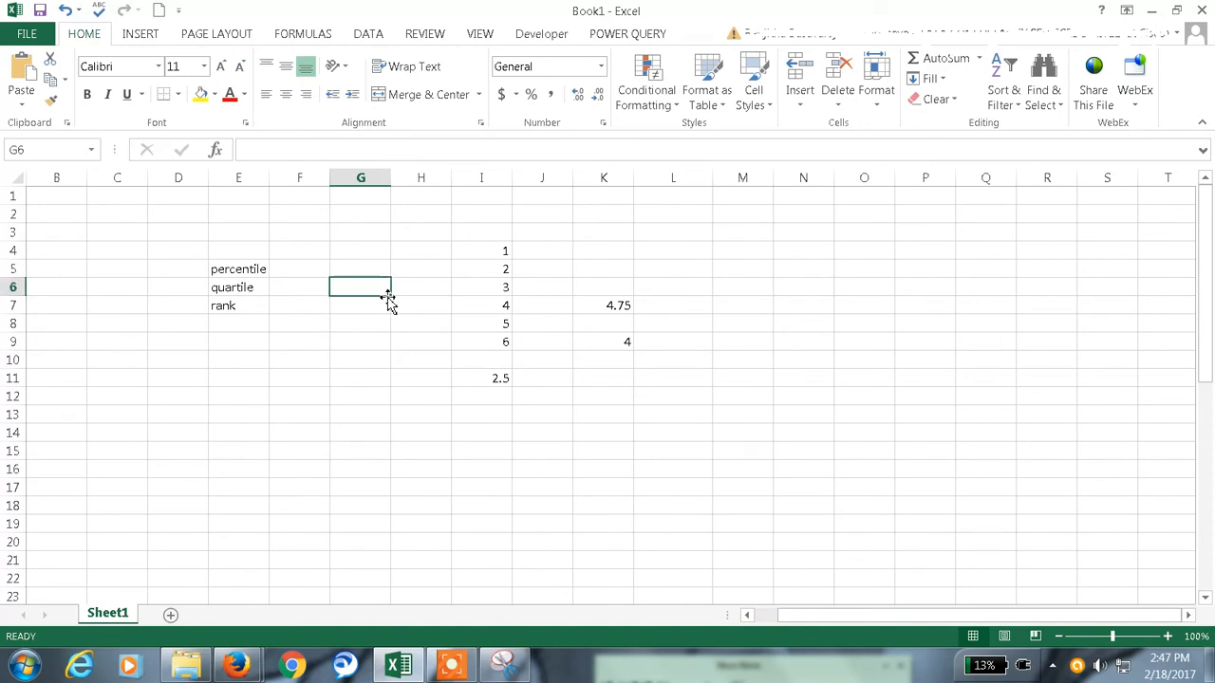